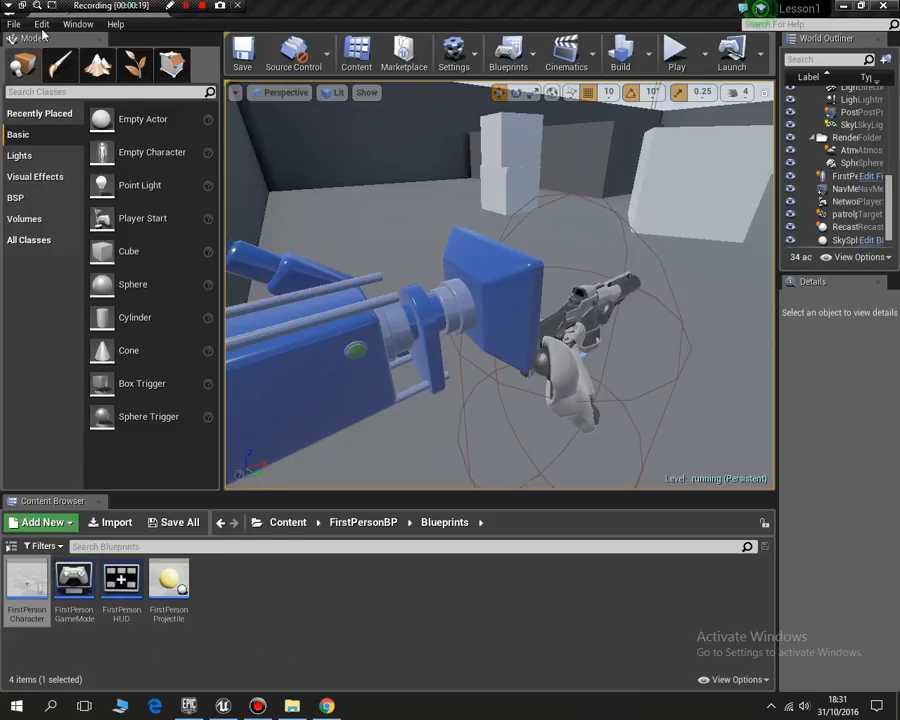
- Open Edit > Project Settings and show the Input bindings listing Jump, Fire and Sprint
click(41, 24)
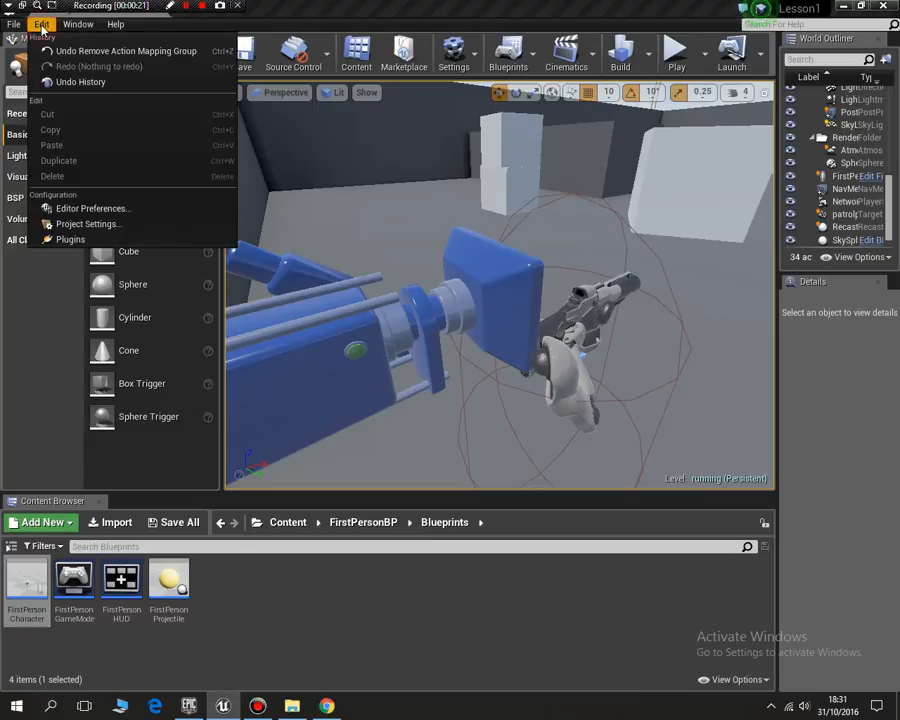
click(91, 223)
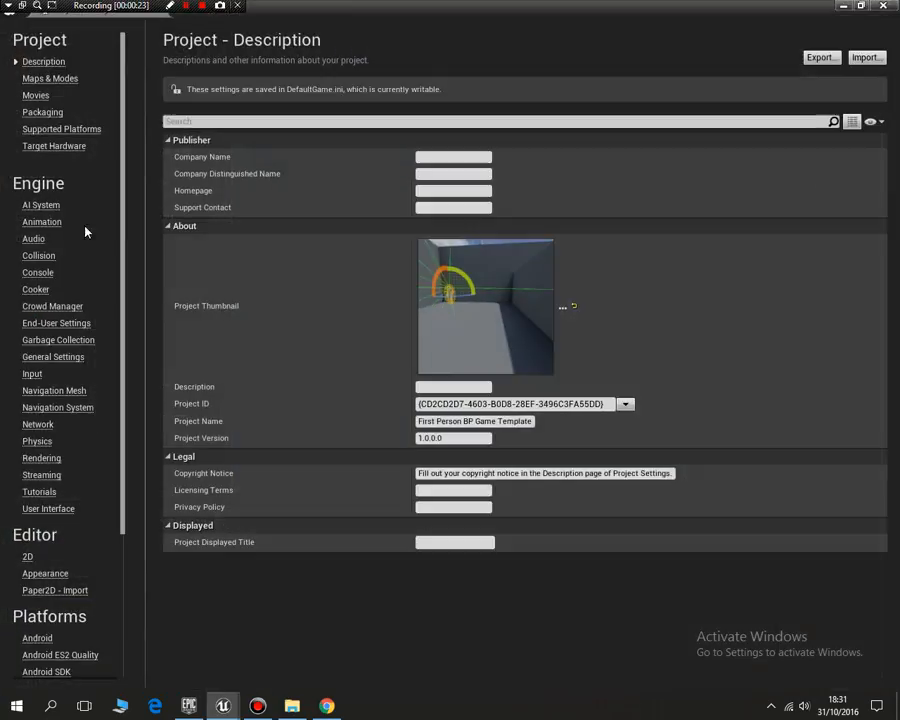
mouse_move(31, 373)
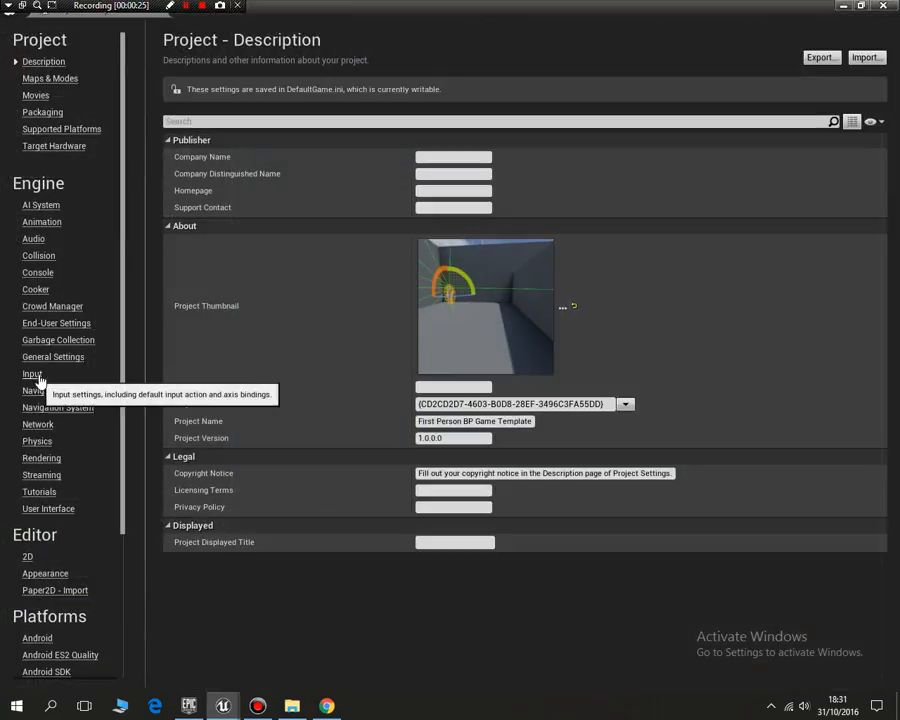
click(31, 374)
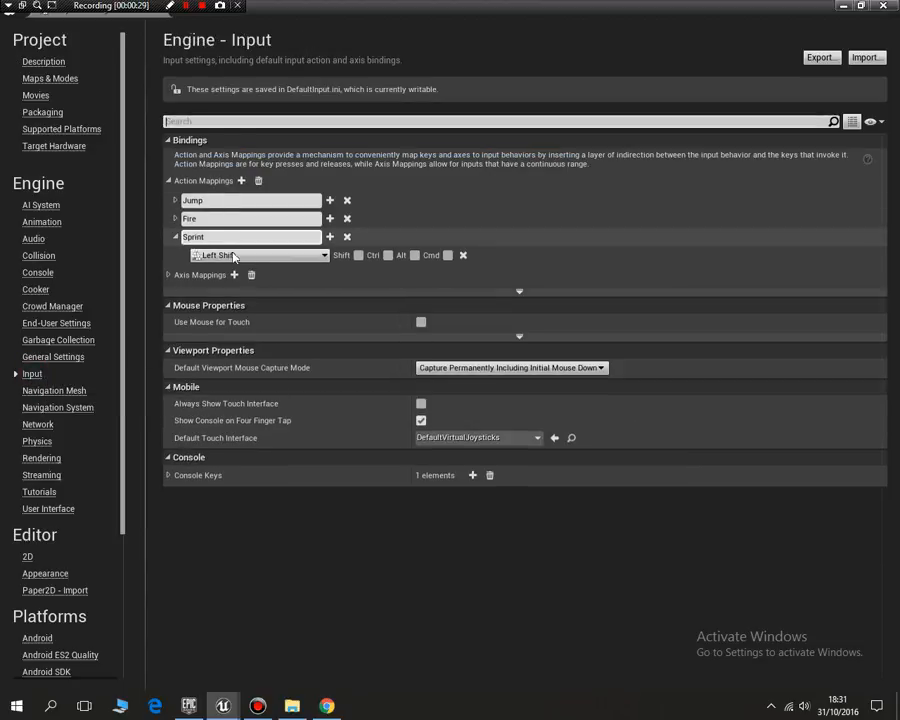
mouse_move(205, 180)
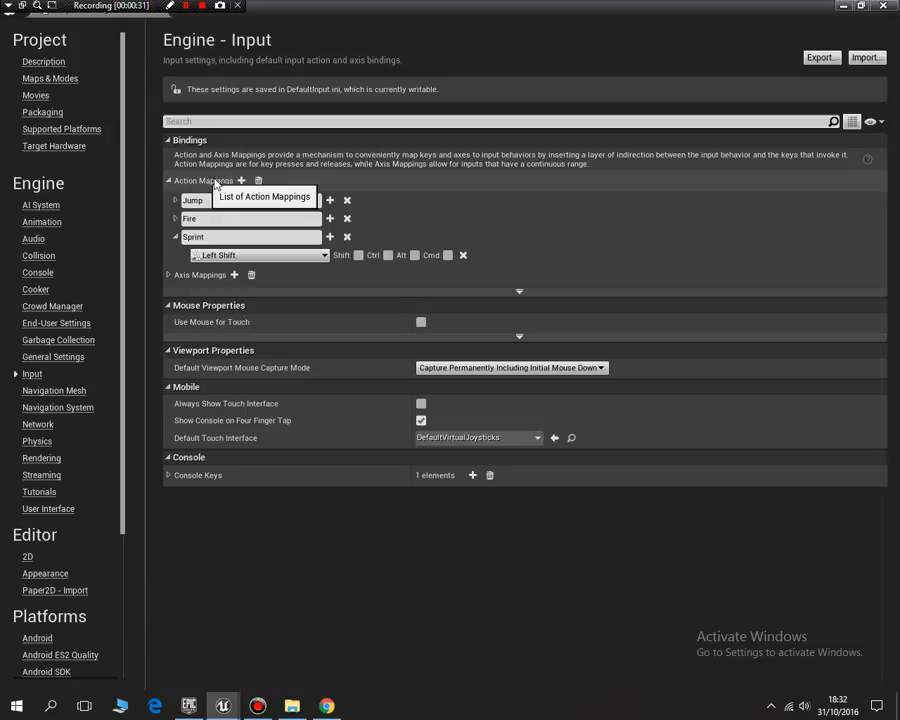
- Add a new action mapping named 'Crouch' and bind a key to it
click(241, 181)
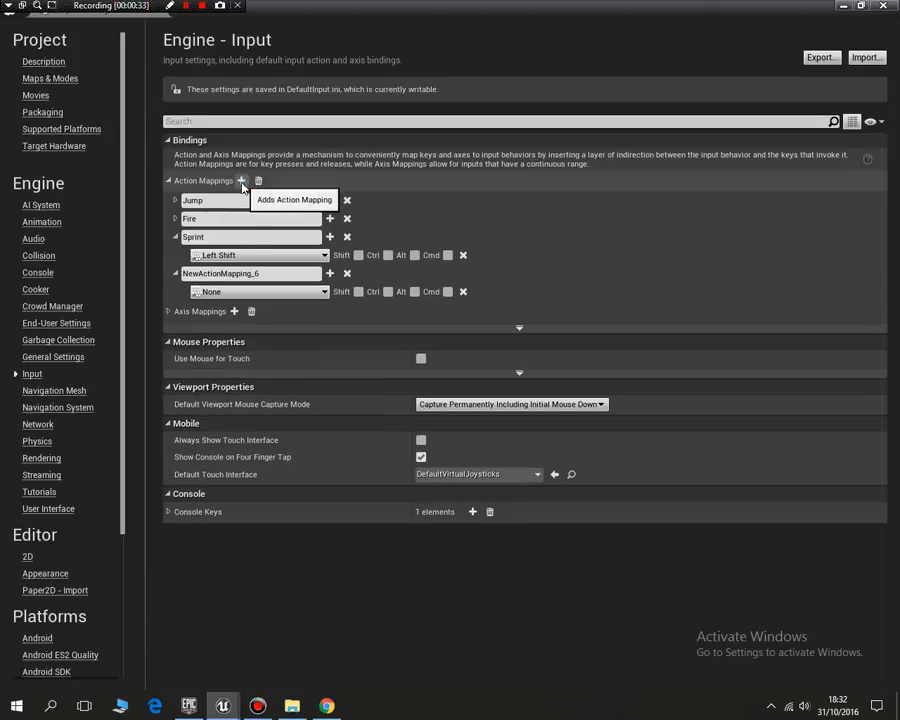
double_click(220, 273)
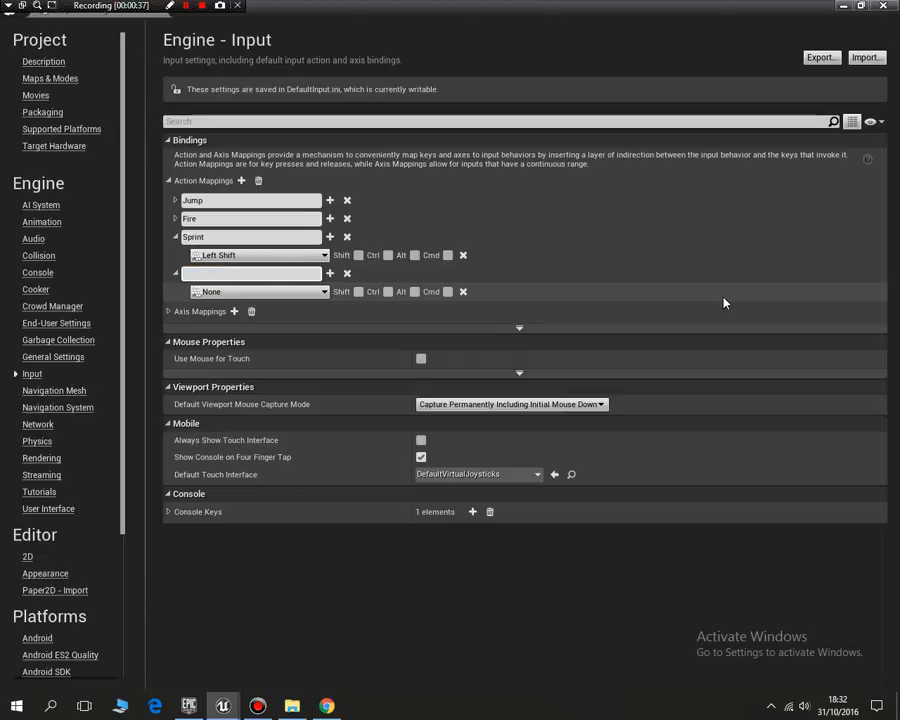
text(Crouch)
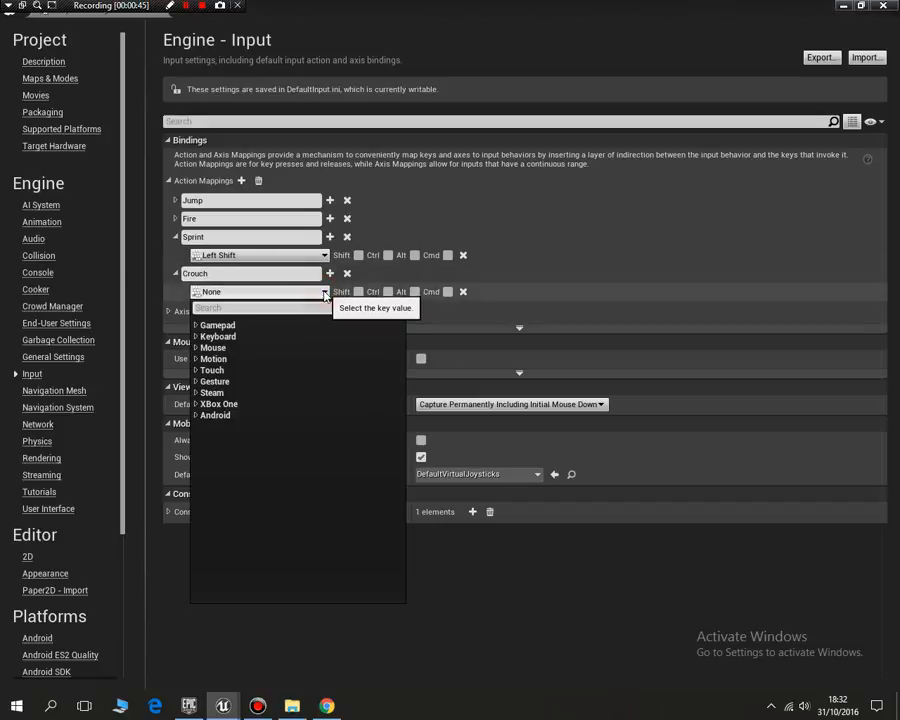
click(218, 336)
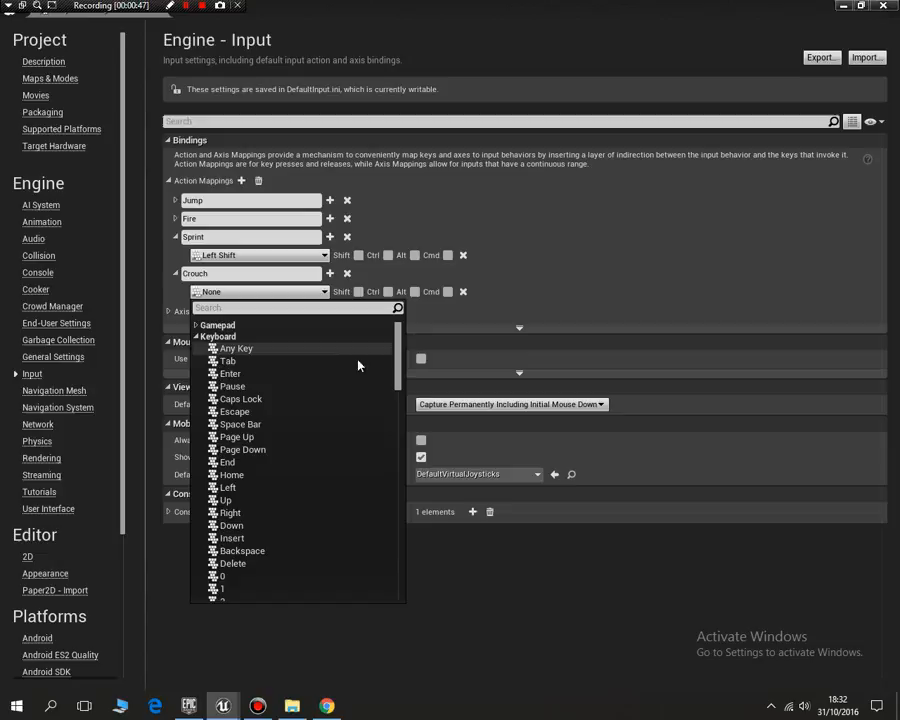
scroll(down, 3)
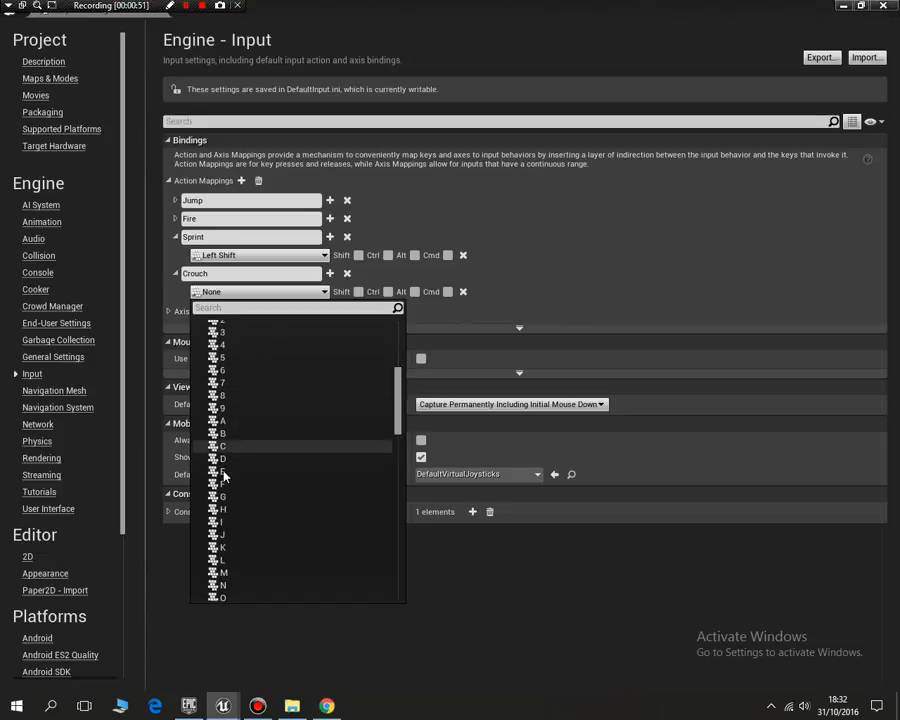
click(219, 445)
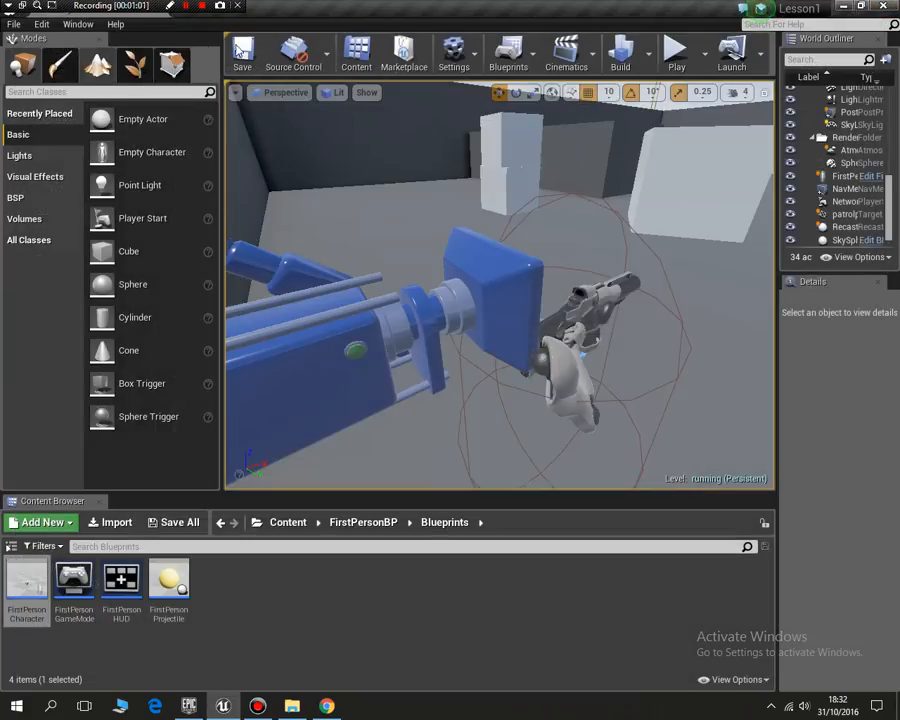
- Save the level, then open FirstPersonCharacter from the Content Browser in the Blueprint editor
click(244, 55)
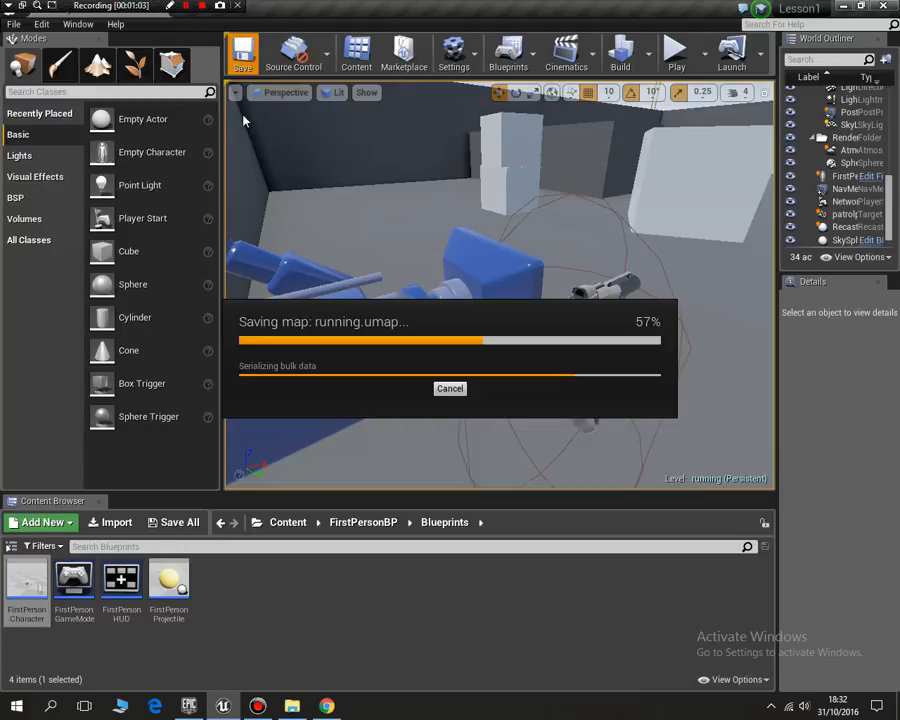
mouse_move(270, 238)
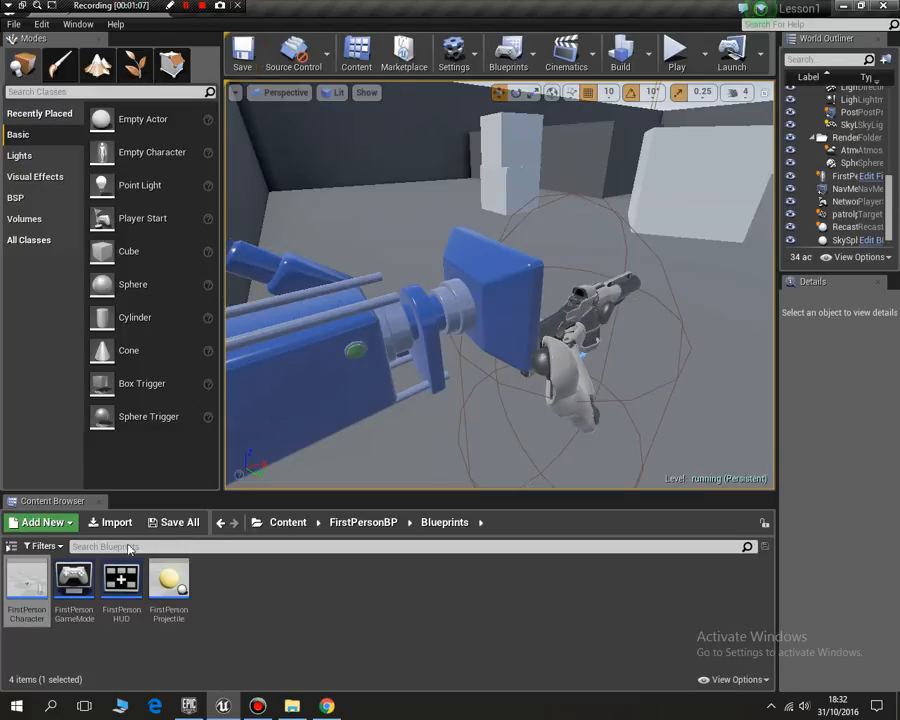
double_click(27, 580)
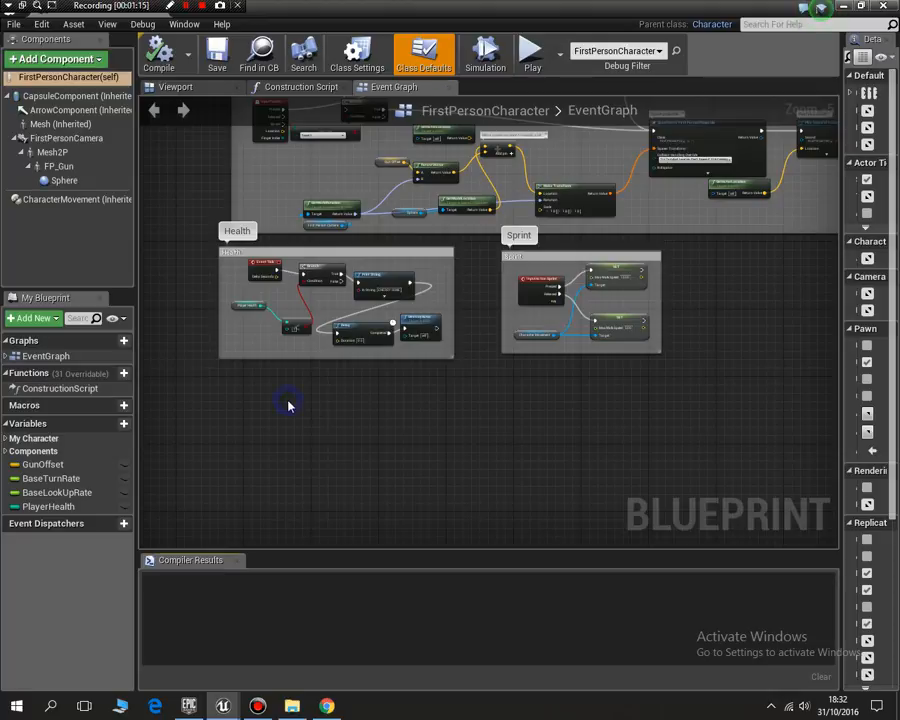
- Search 'cro' in the graph's node menu and place the Pawn > Character Crouch function
right_click(290, 405)
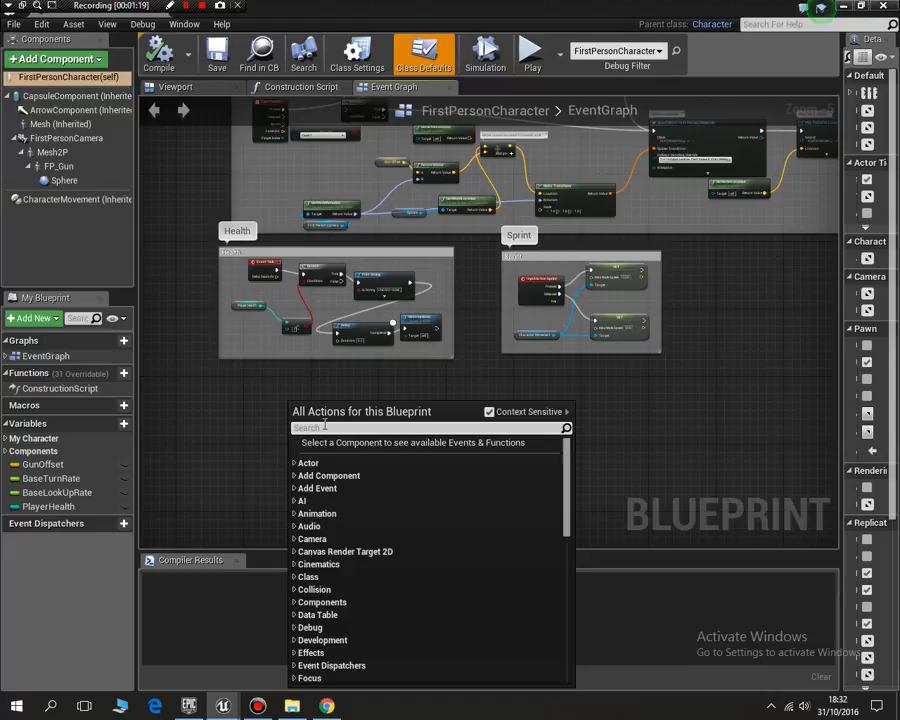
text(crouch)
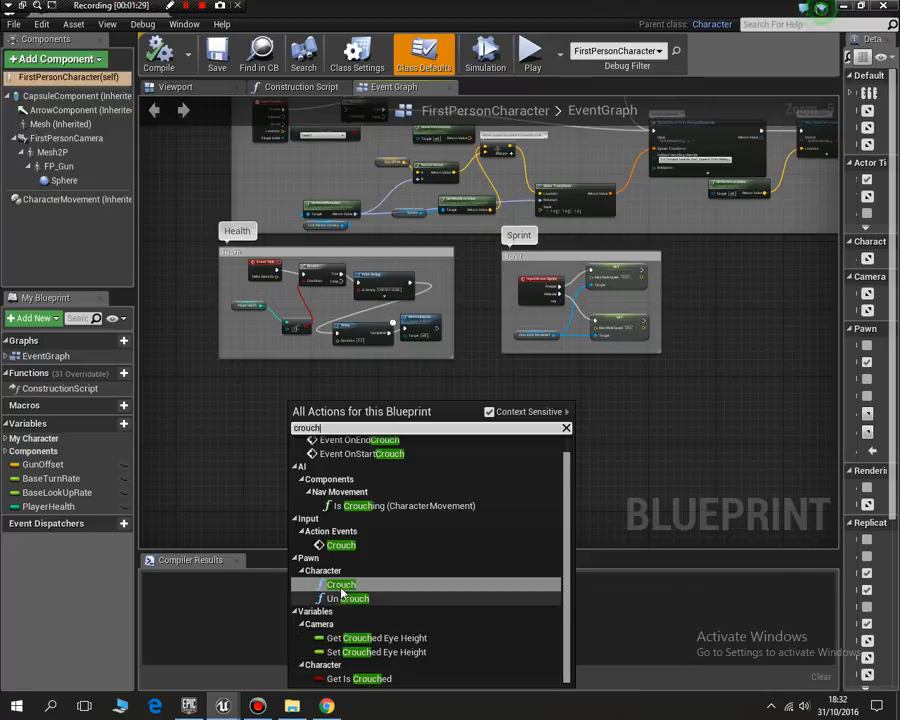
click(340, 583)
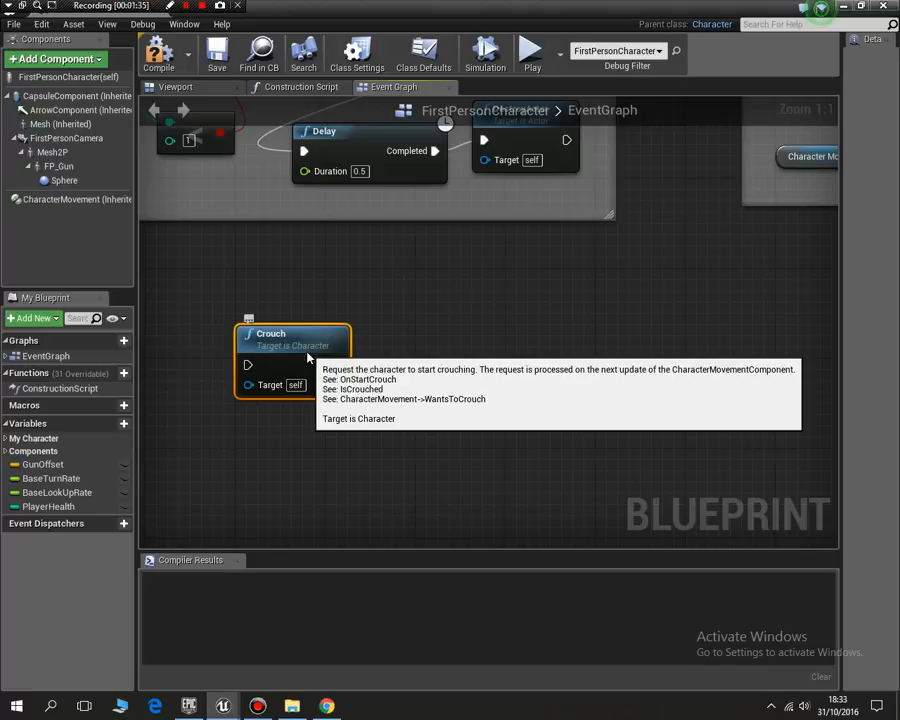
mouse_move(313, 345)
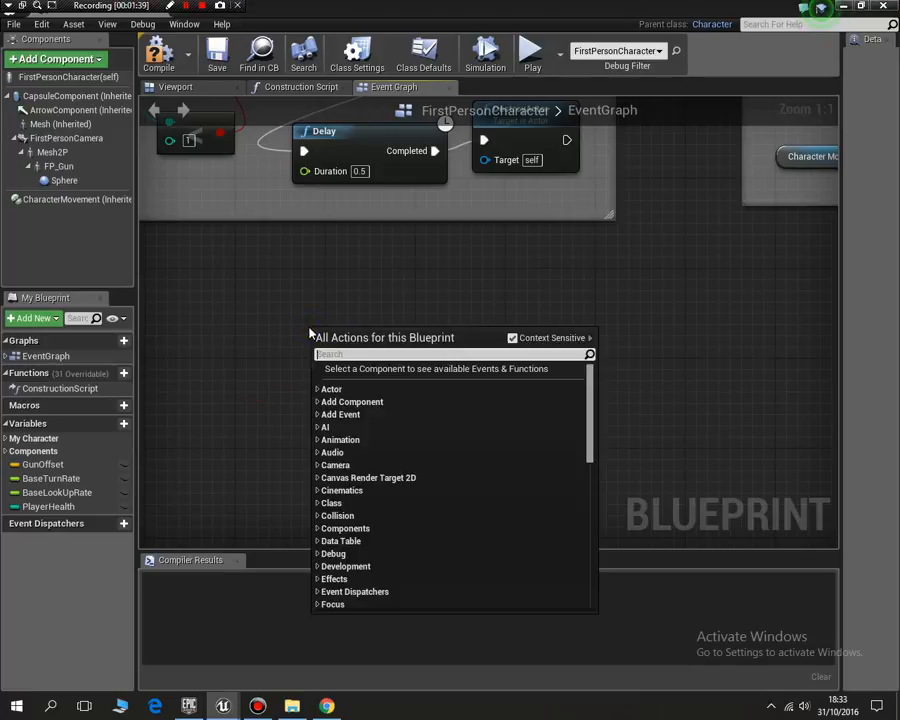
- Search the node menu for 'get cro', 'cro' and 'ac' to find crouch-related nodes
text(g)
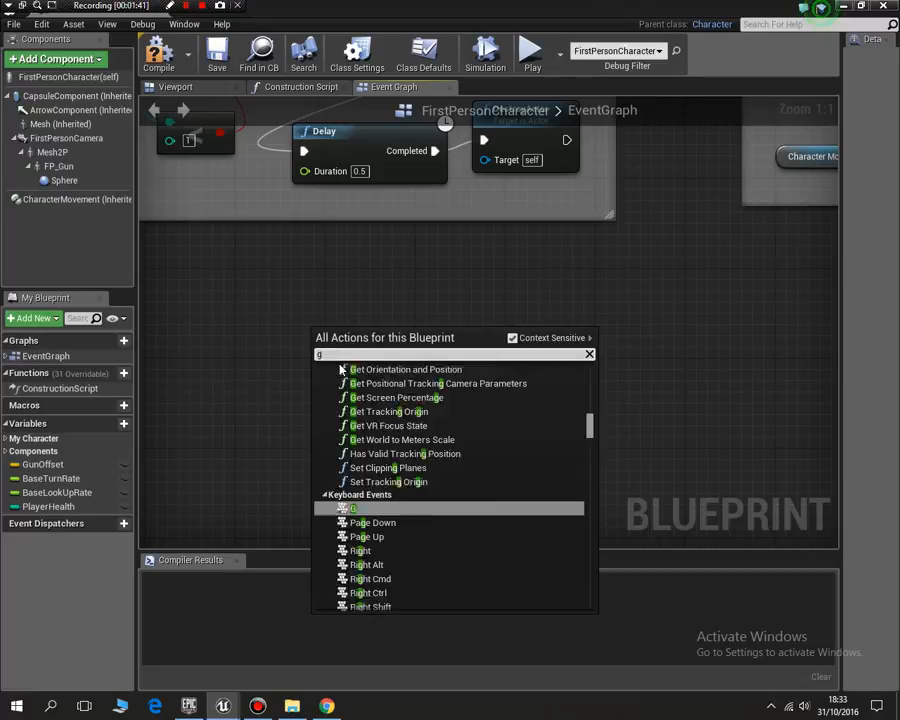
text(et cro)
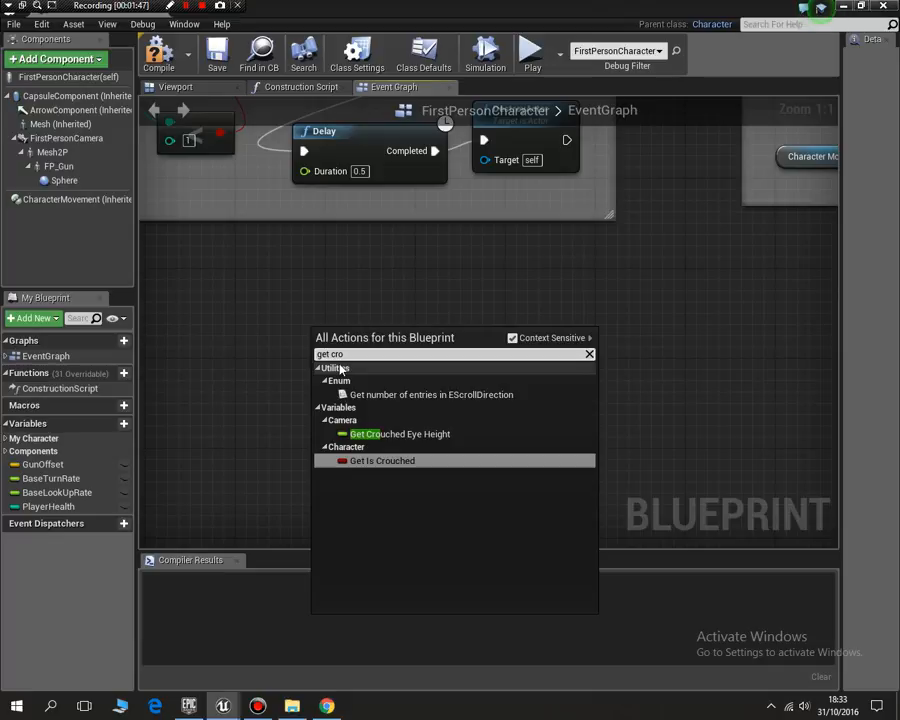
click(588, 354)
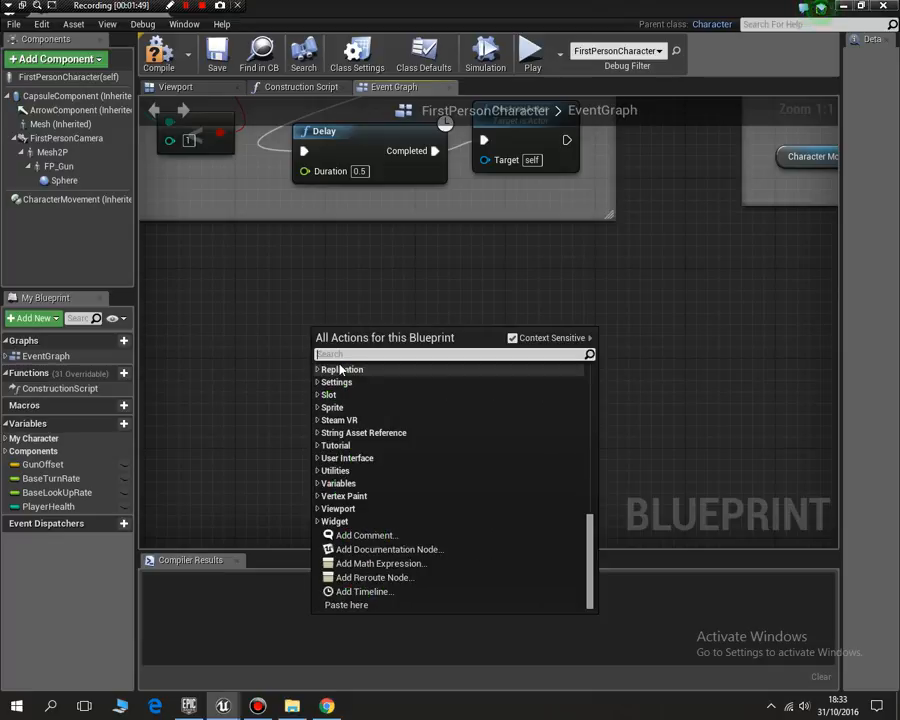
text(crouch)
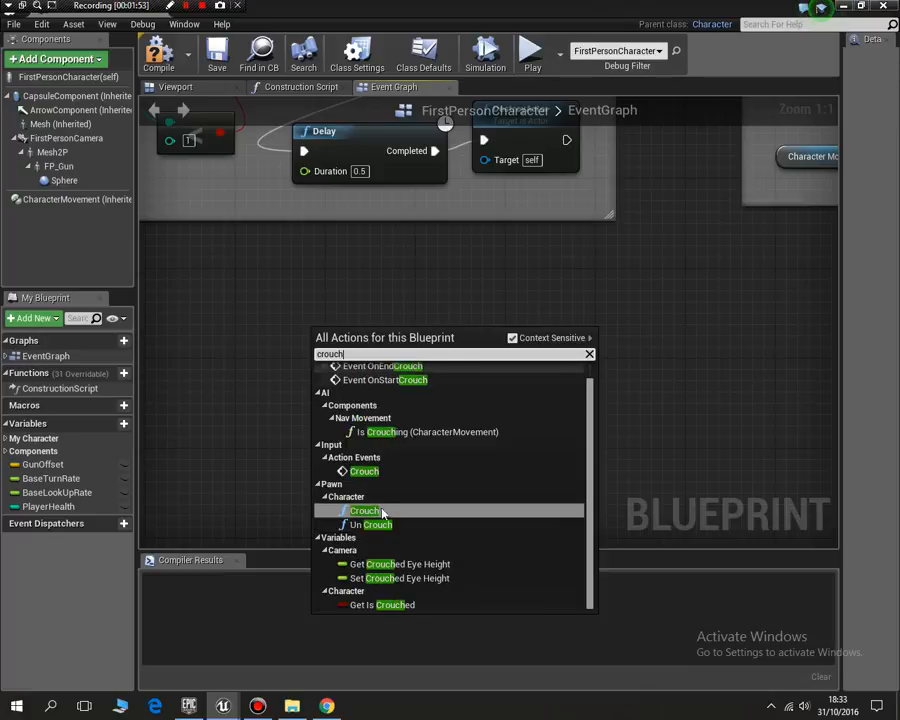
mouse_move(364, 471)
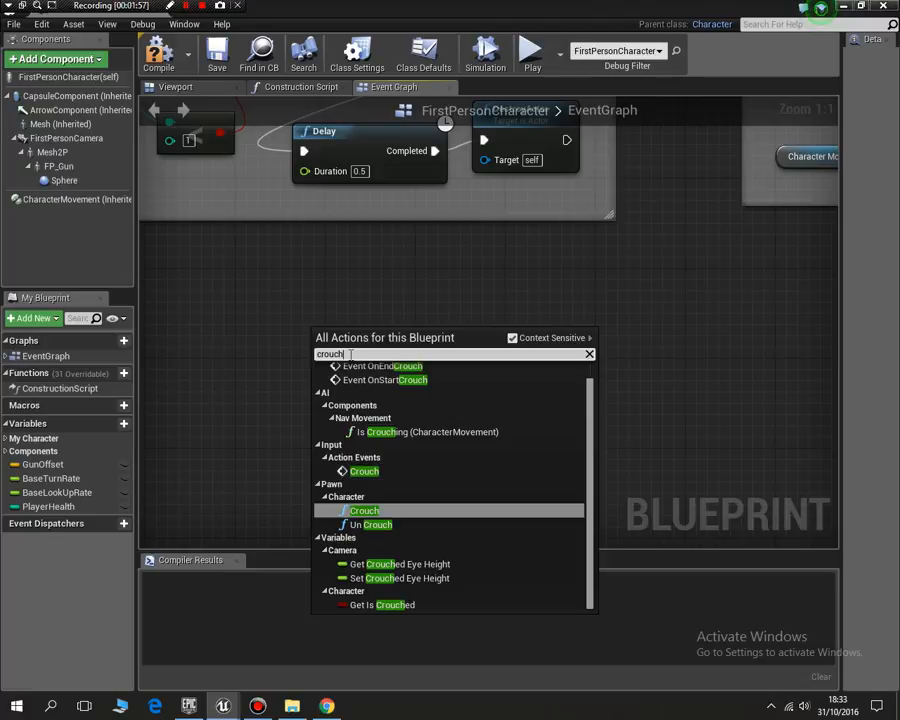
click(588, 354)
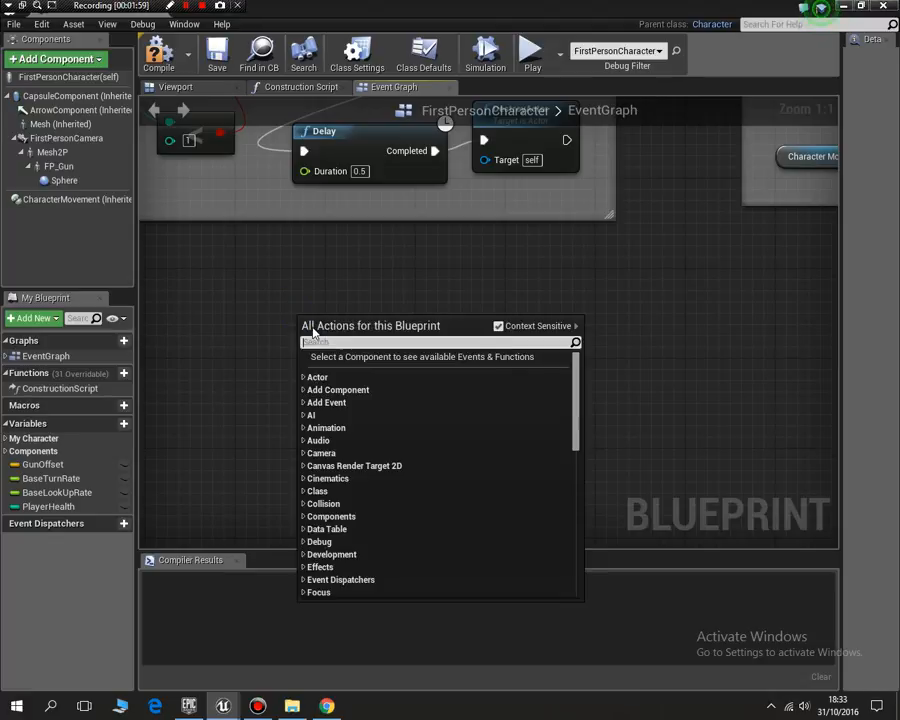
text(action event)
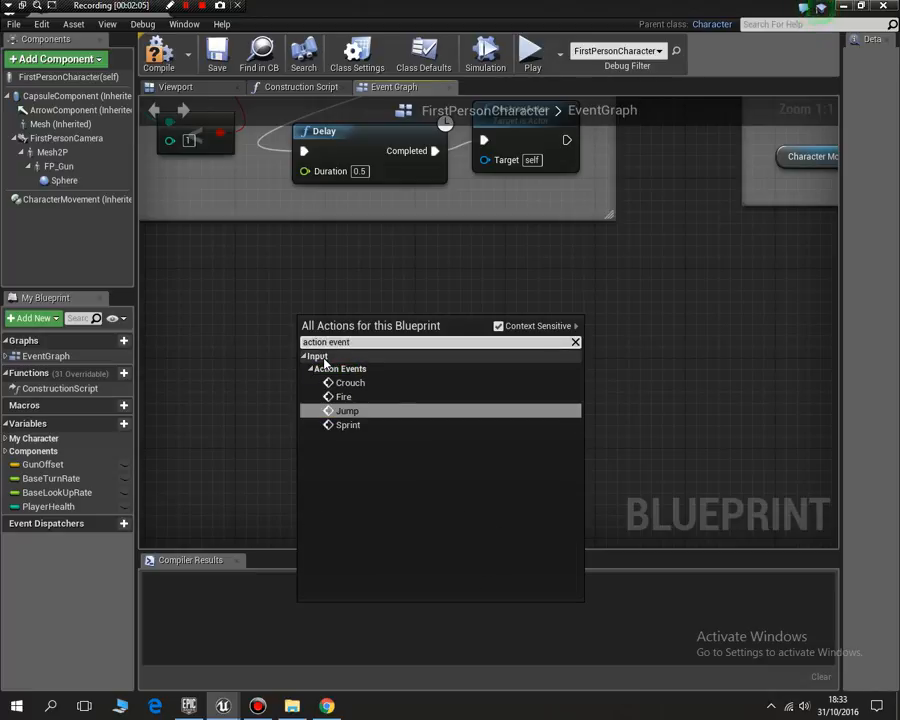
mouse_move(349, 382)
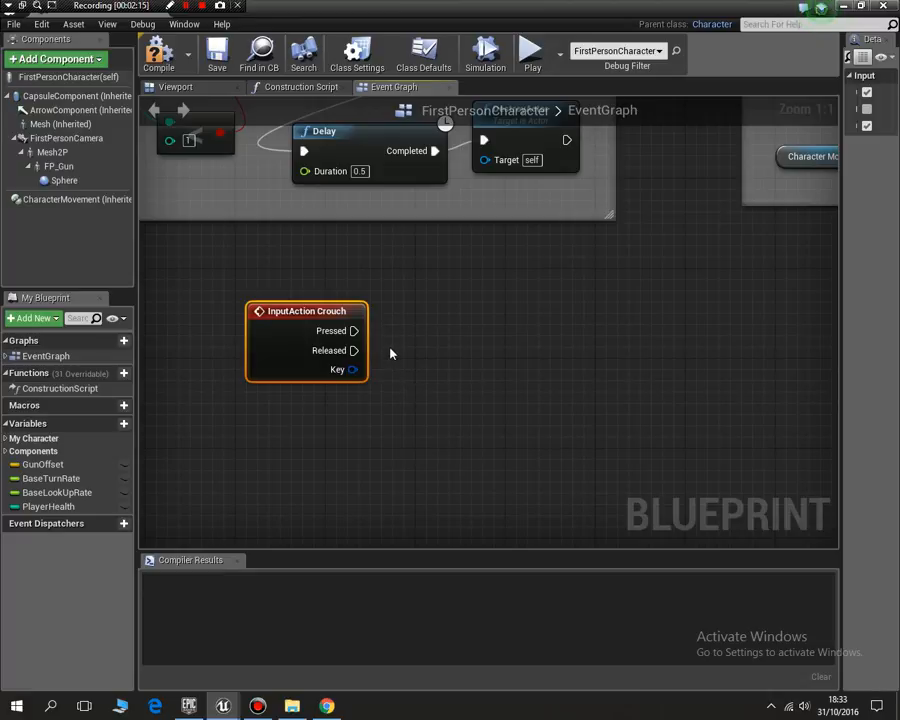
mouse_move(354, 331)
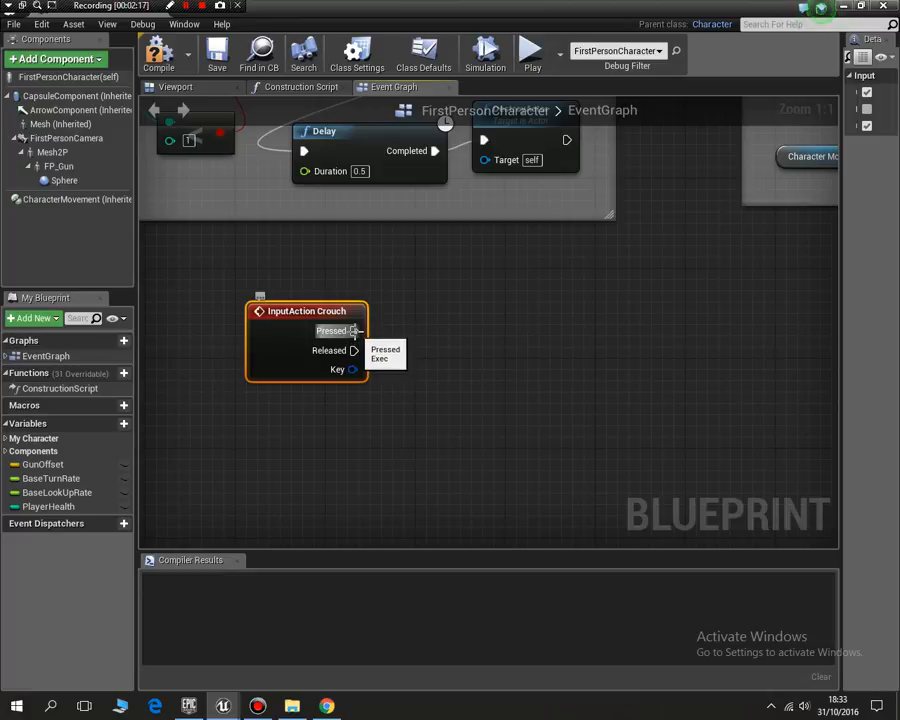
- Connect InputAction Crouch's Pressed pin to Crouch and its Released pin to Un Crouch
drag(355, 331, 450, 320)
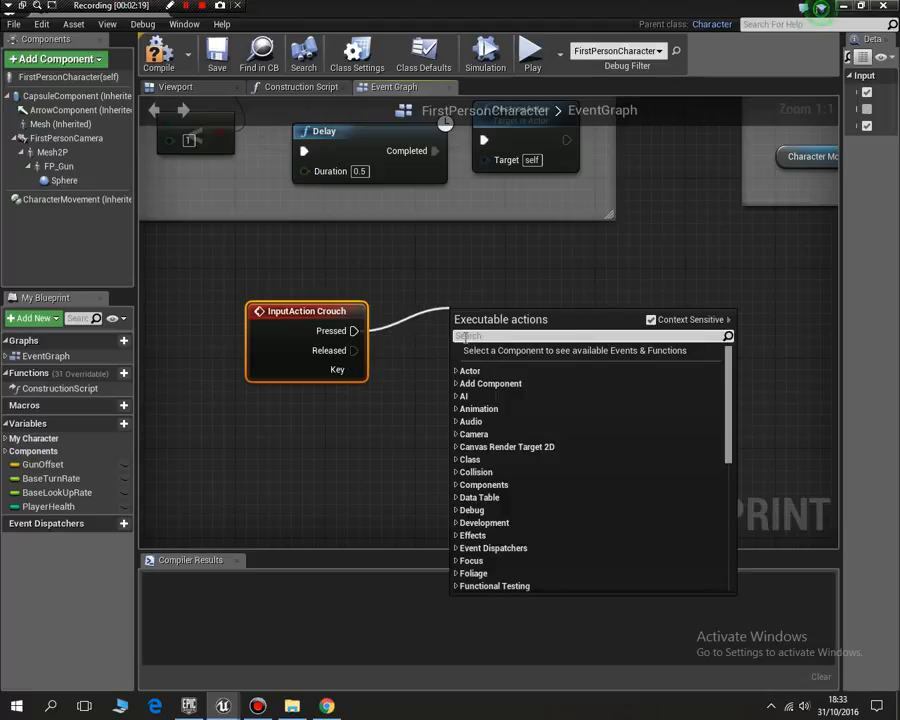
text(crouc)
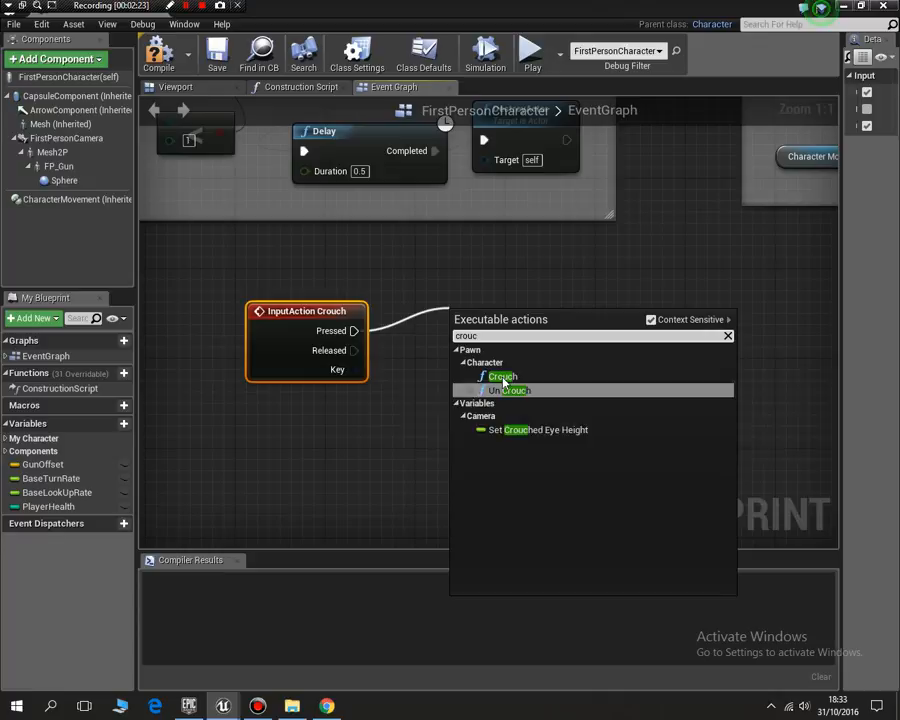
click(501, 376)
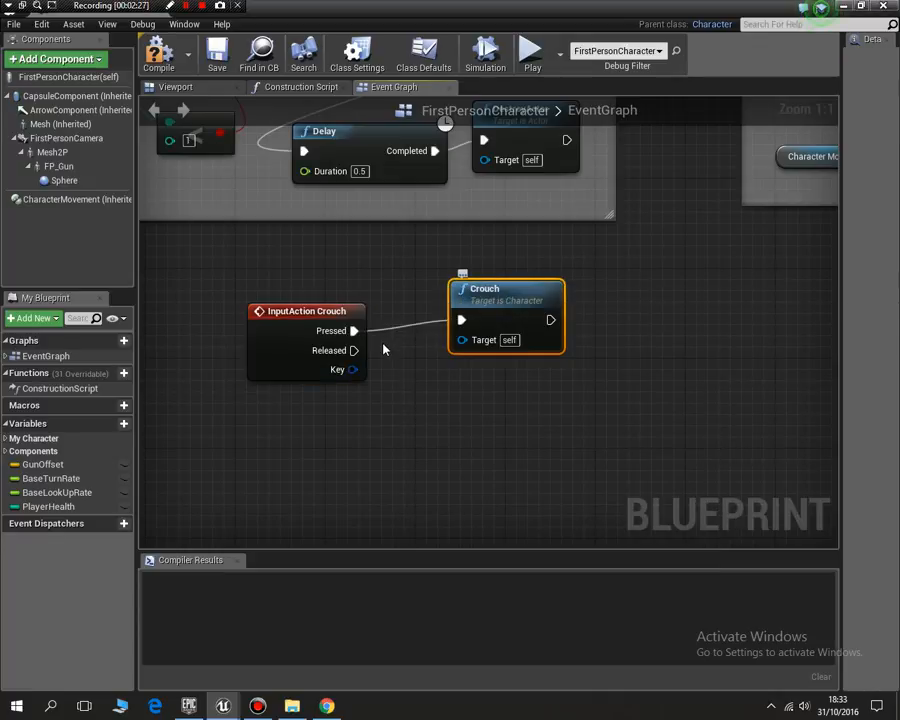
drag(353, 350, 425, 400)
text(u)
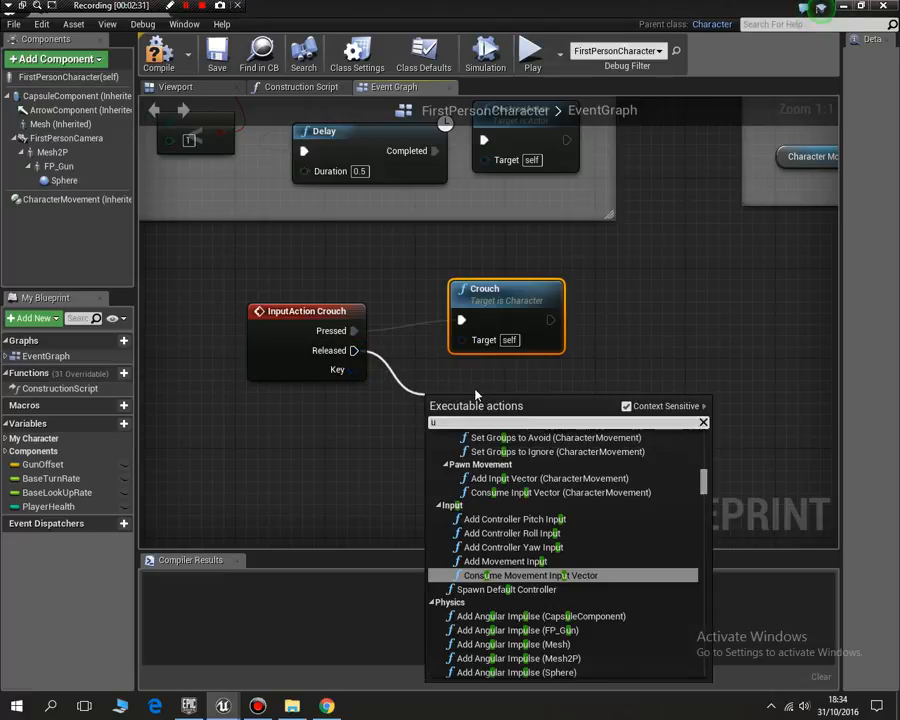
text(ncrou)
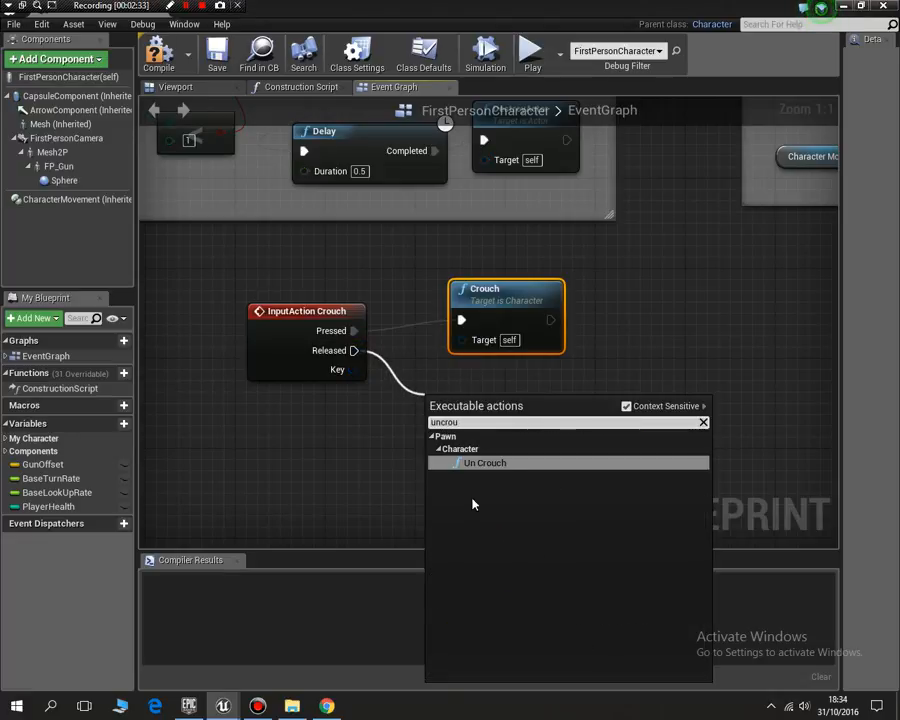
click(484, 462)
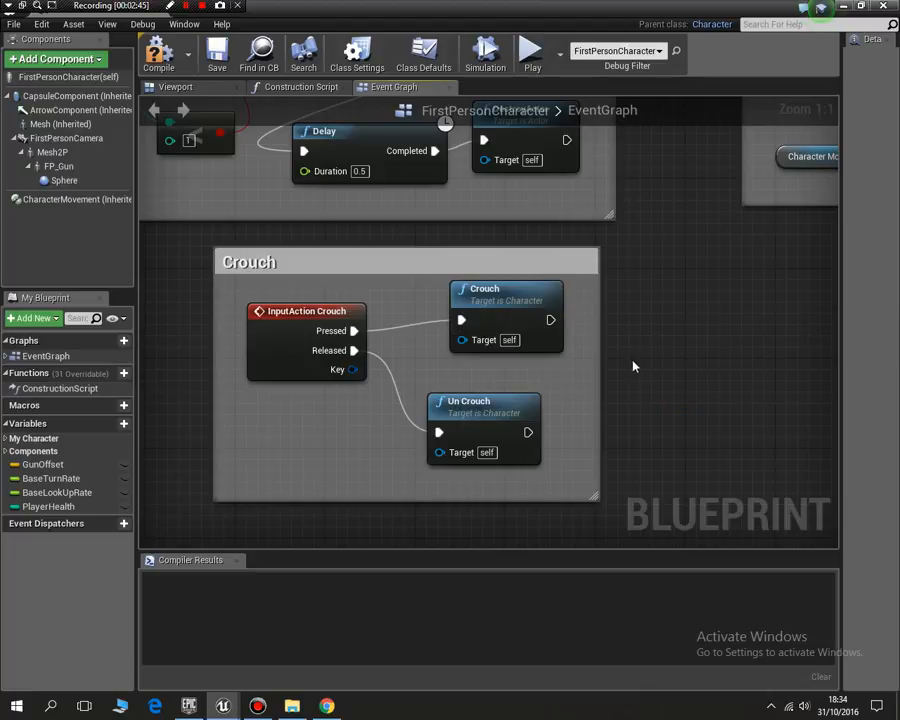
mouse_move(519, 367)
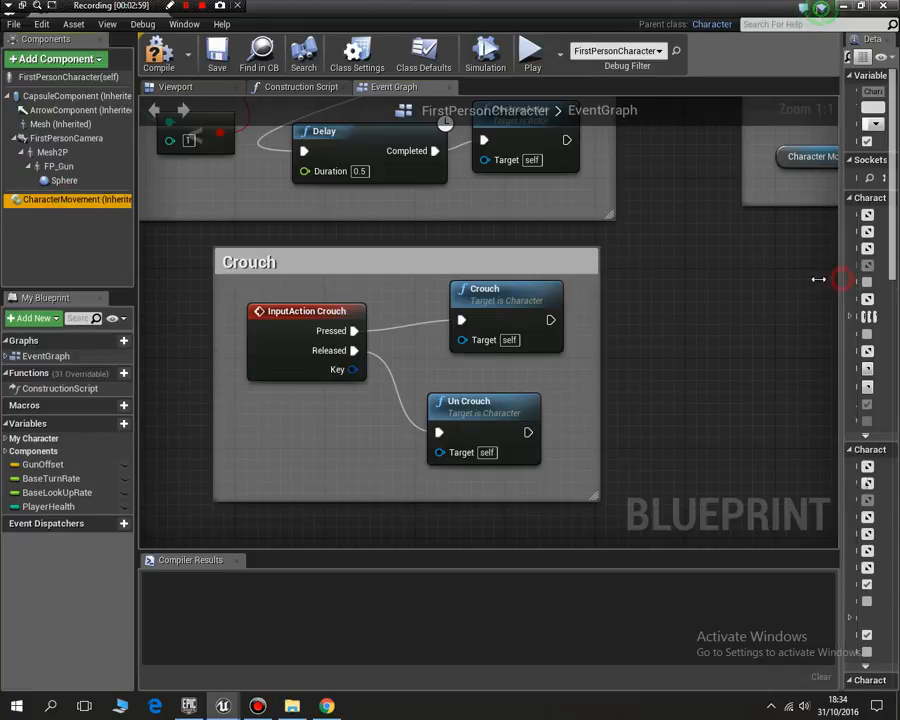
- Widen the CharacterMovement details, expand Movement Capabilities and tick Can Crouch
click(64, 199)
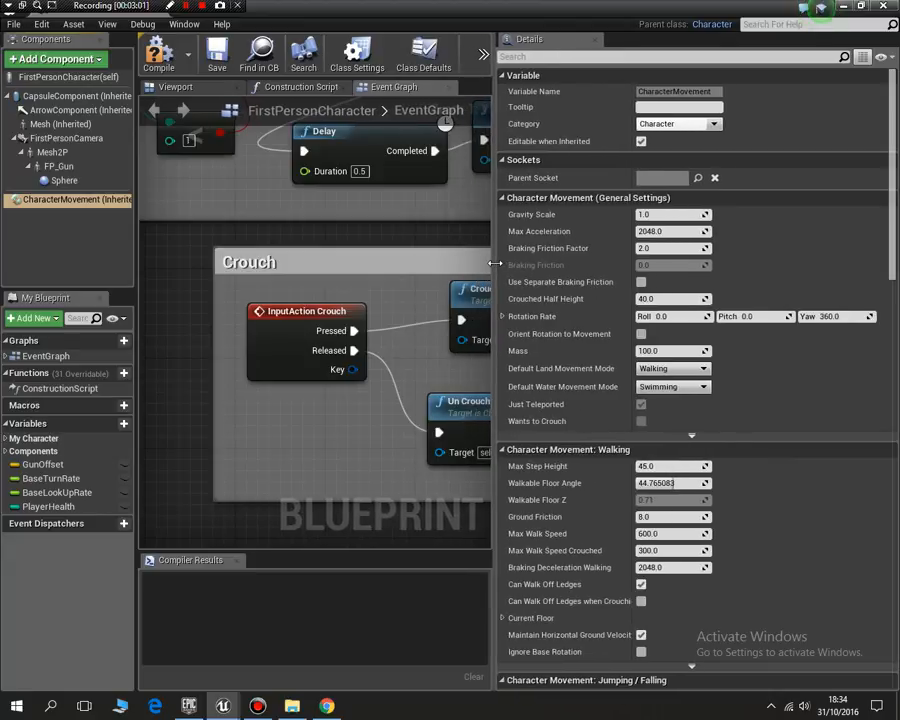
scroll(down, 3)
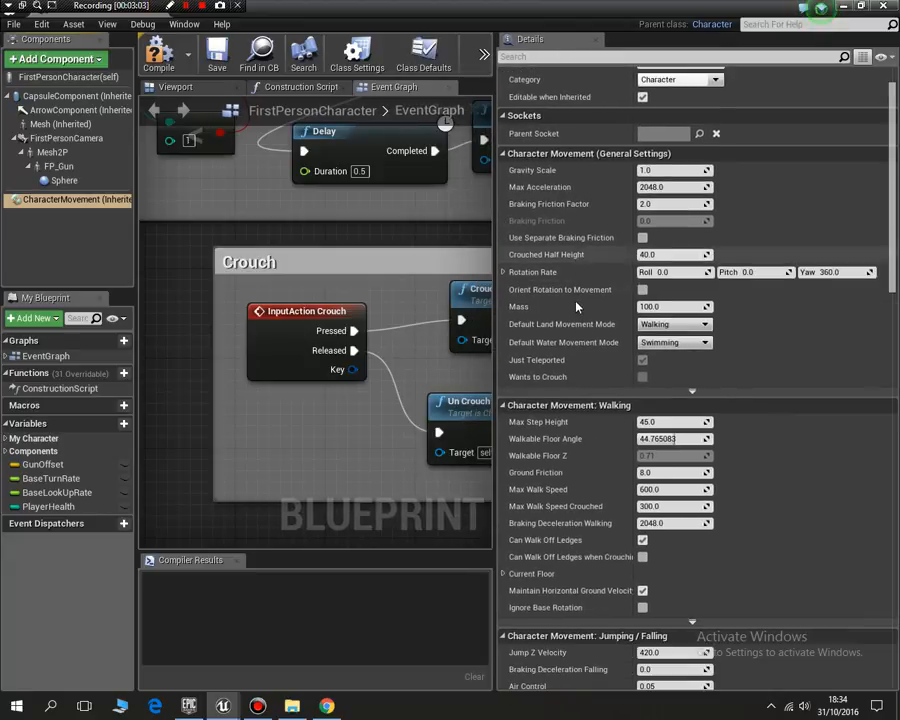
scroll(down, 3)
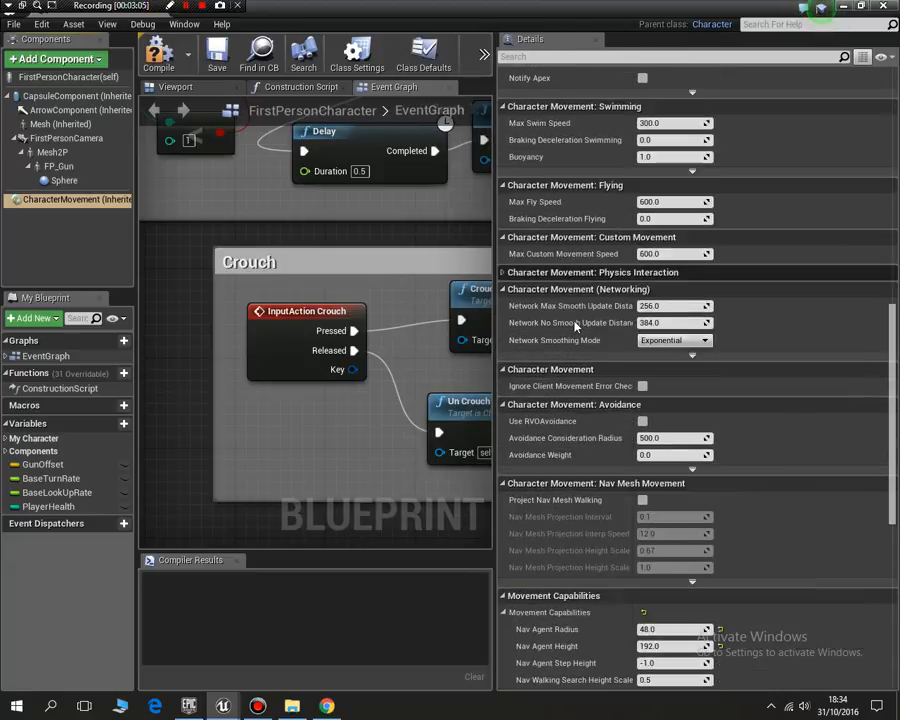
scroll(down, 3)
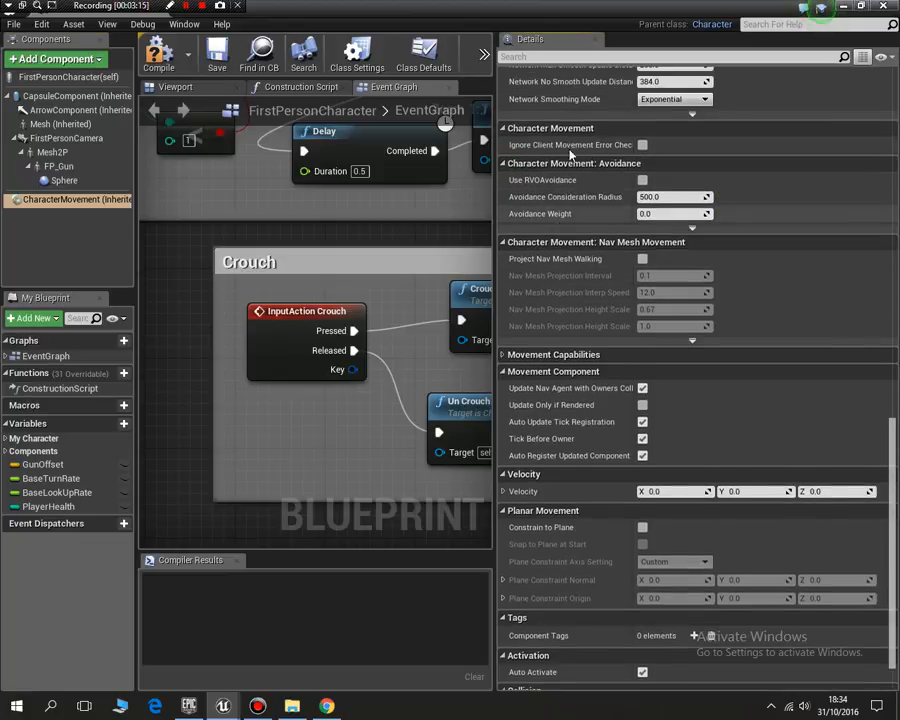
scroll(down, 3)
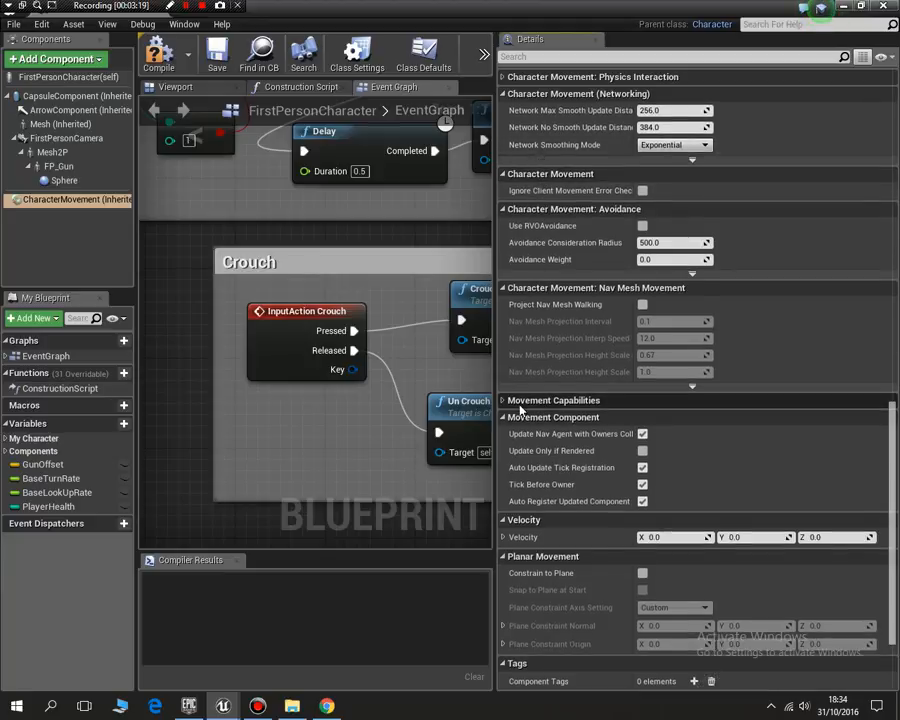
click(504, 400)
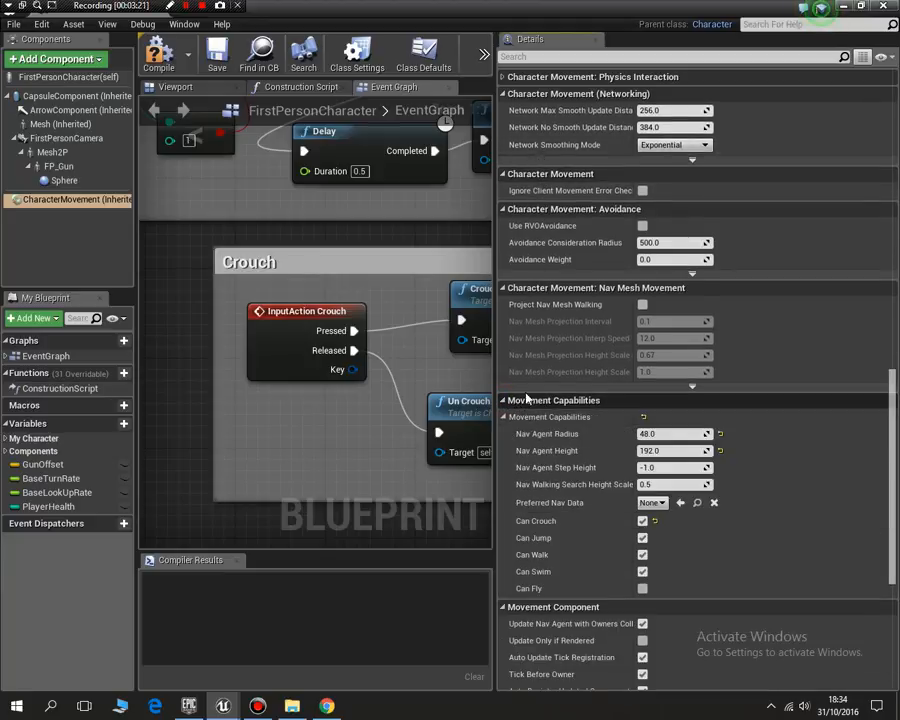
scroll(down, 3)
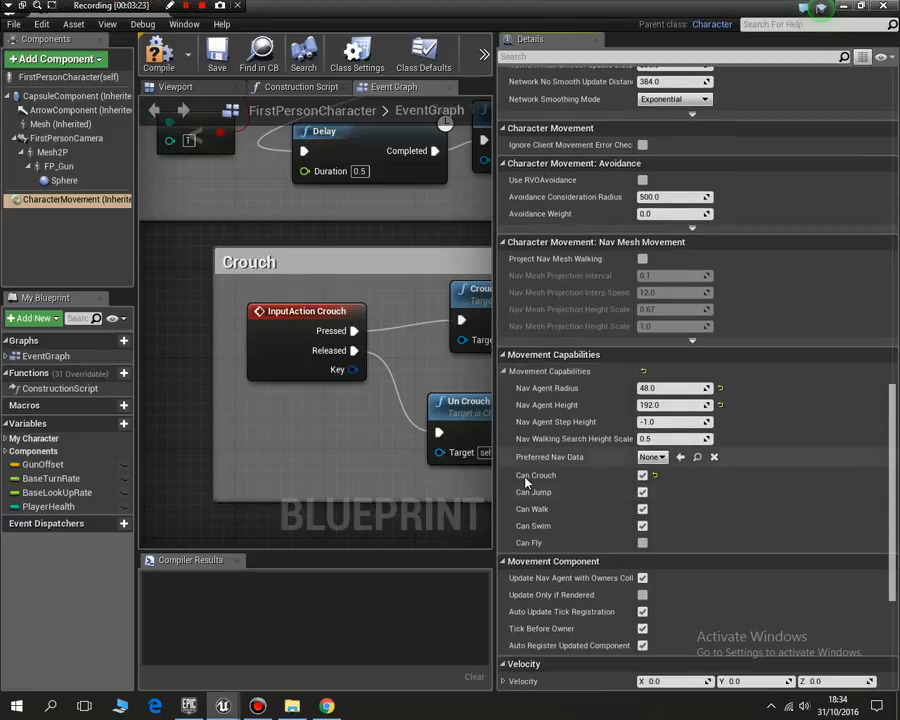
click(642, 475)
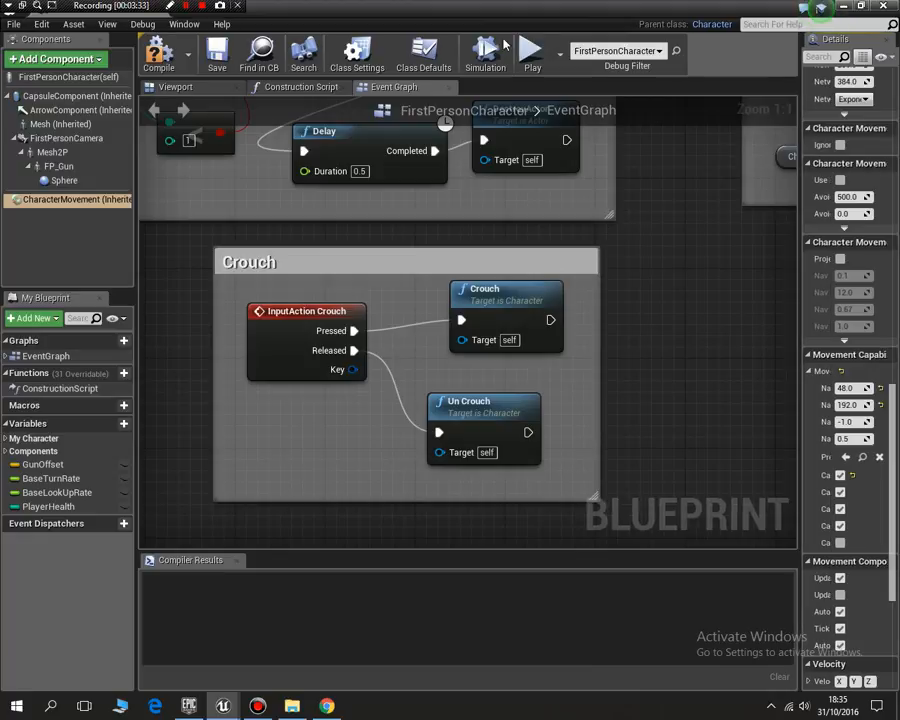
- Compile the FirstPersonCharacter blueprint and save it
click(160, 55)
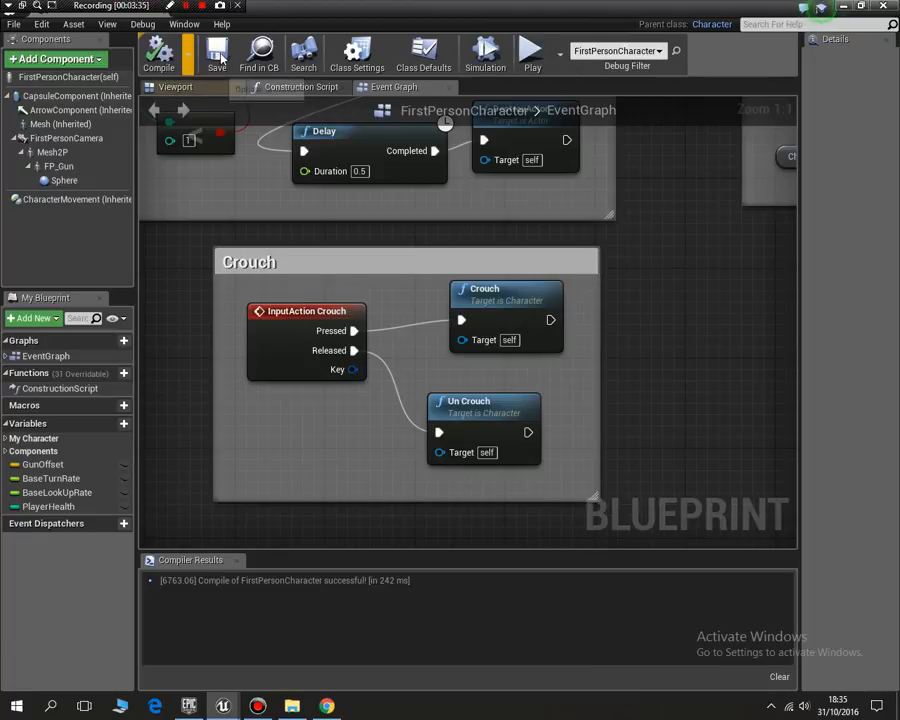
click(214, 52)
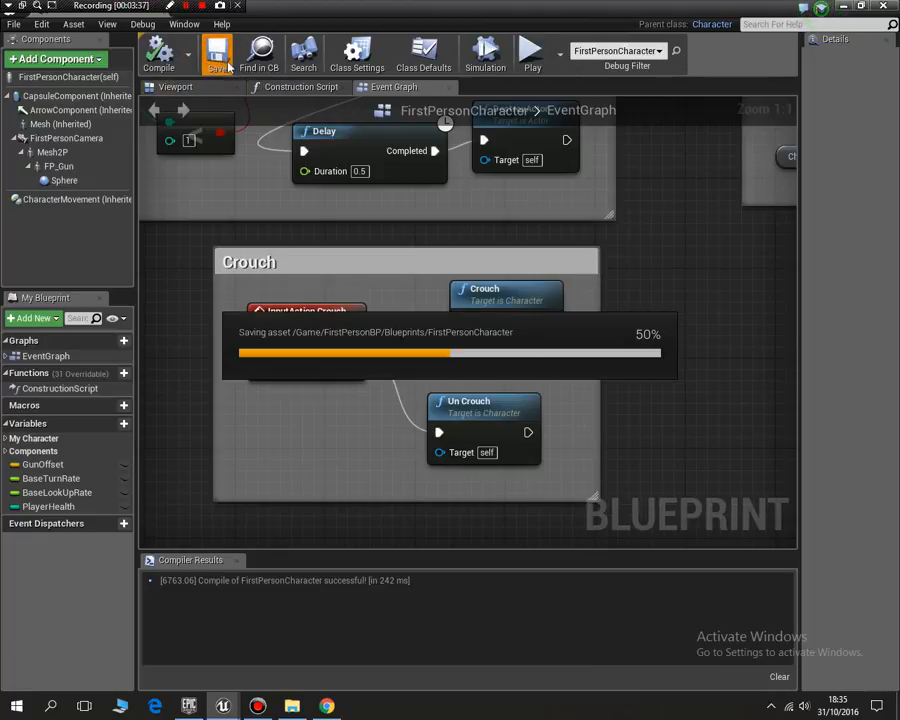
click(211, 55)
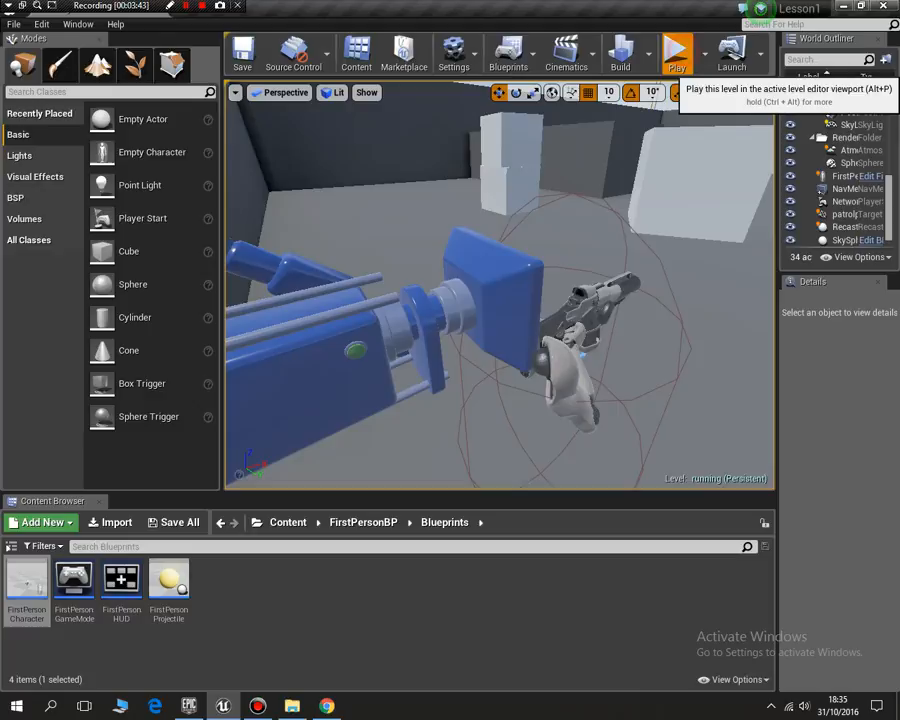
- Start playing the level from the toolbar to test crouching
click(672, 50)
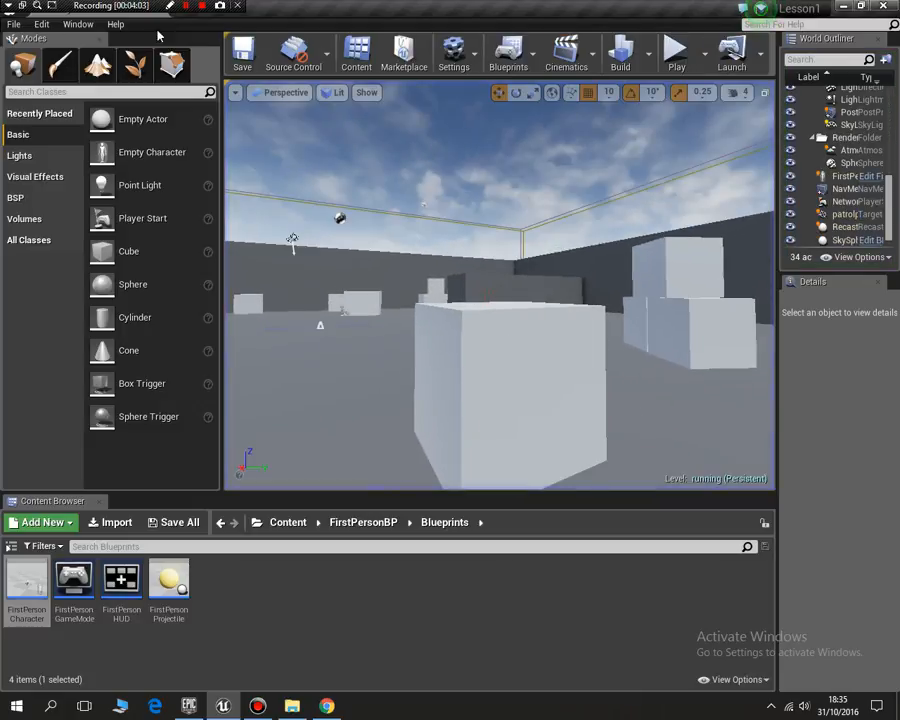
mouse_move(128, 251)
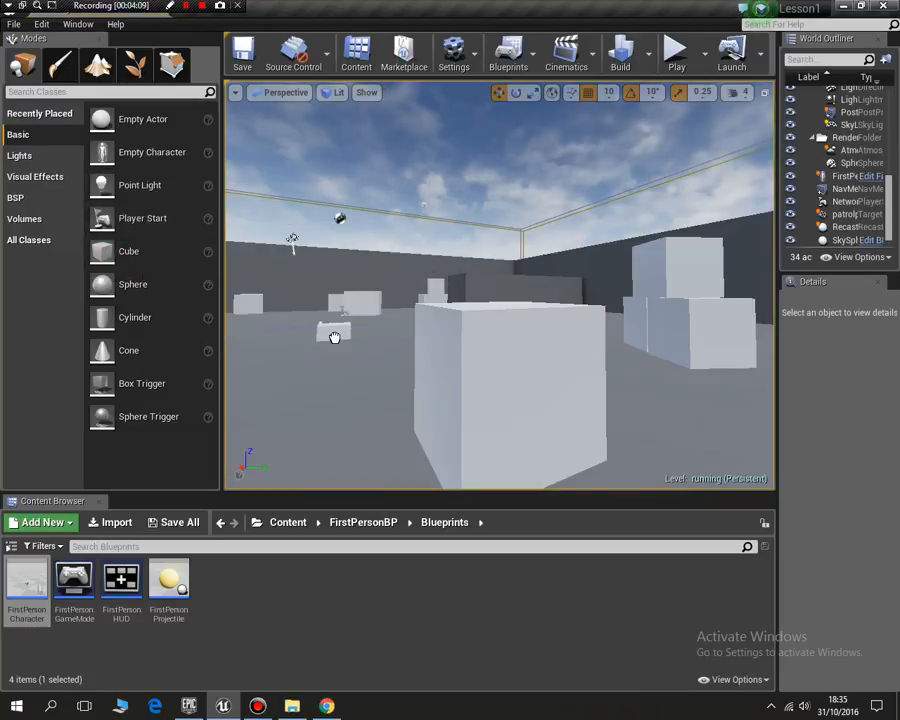
- Place a Cube actor in the level and start Play again
click(335, 330)
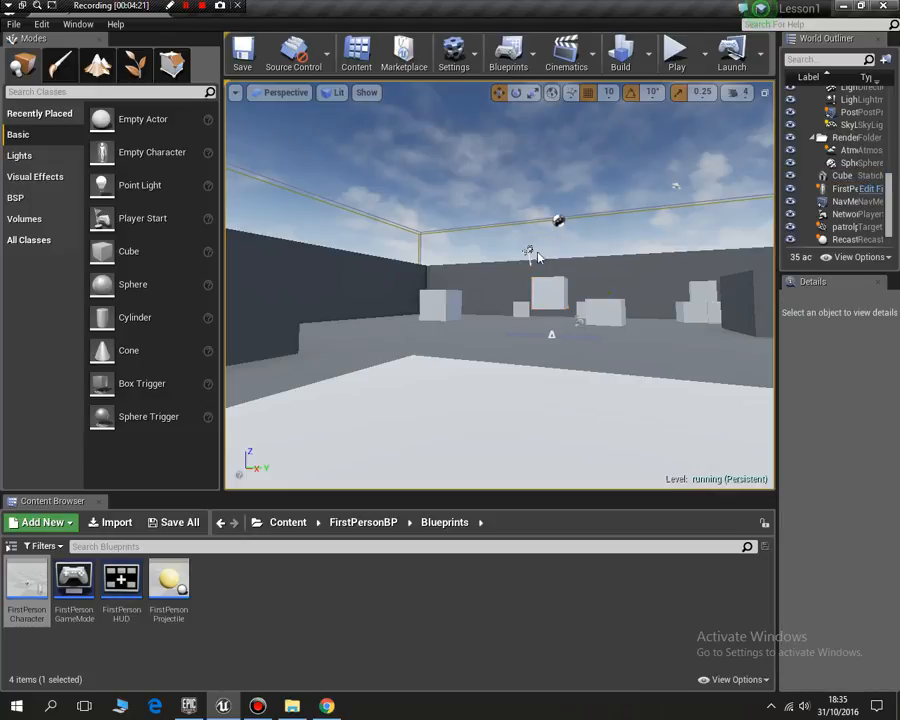
mouse_move(673, 52)
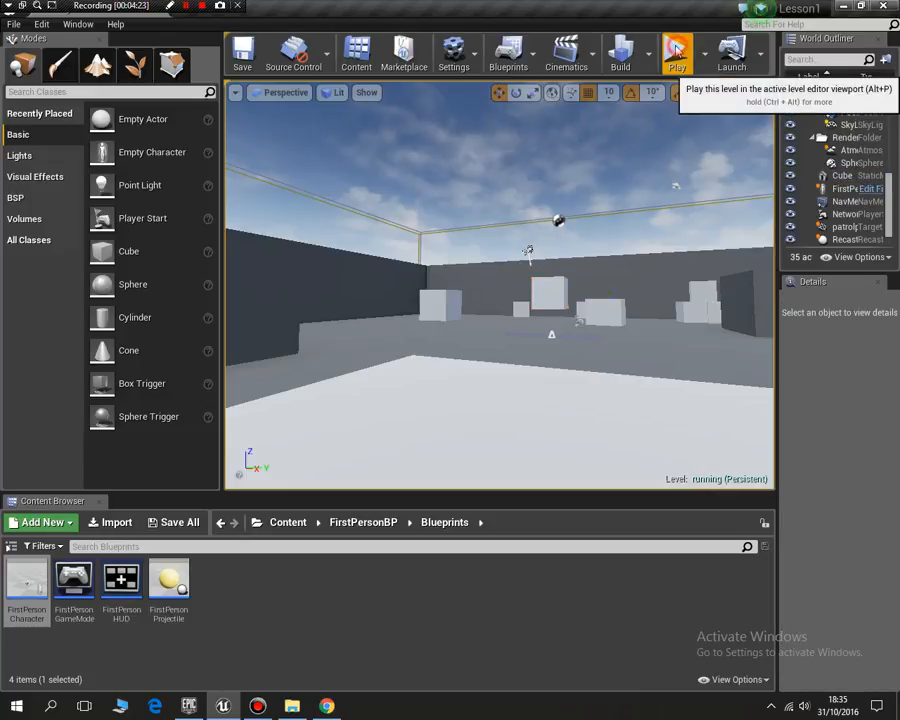
click(677, 52)
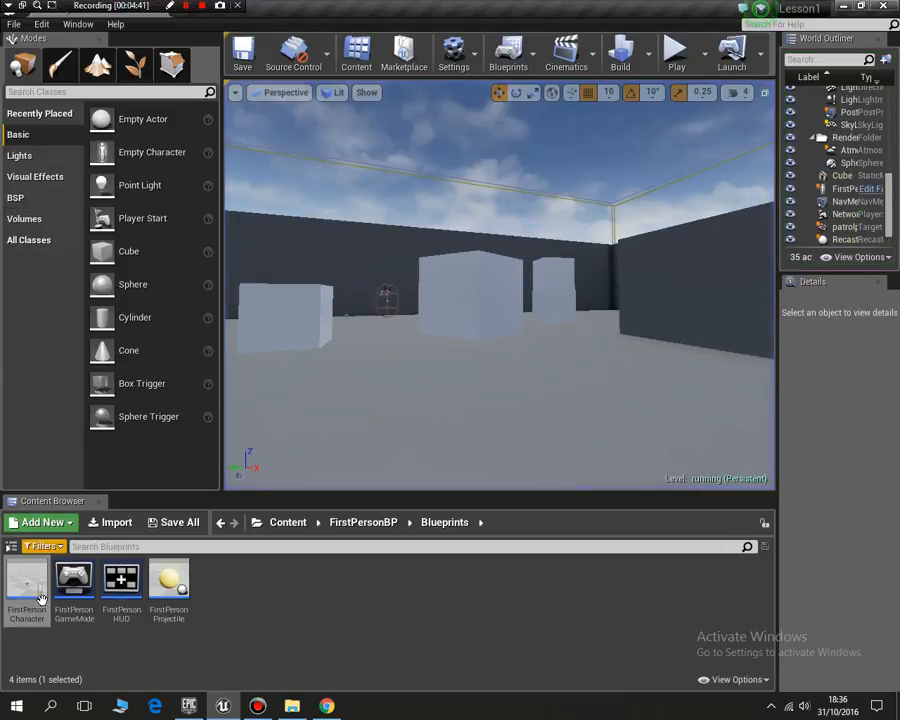
- Open FirstPersonCharacter from the Content Browser to view its Crouch comment graph
double_click(26, 580)
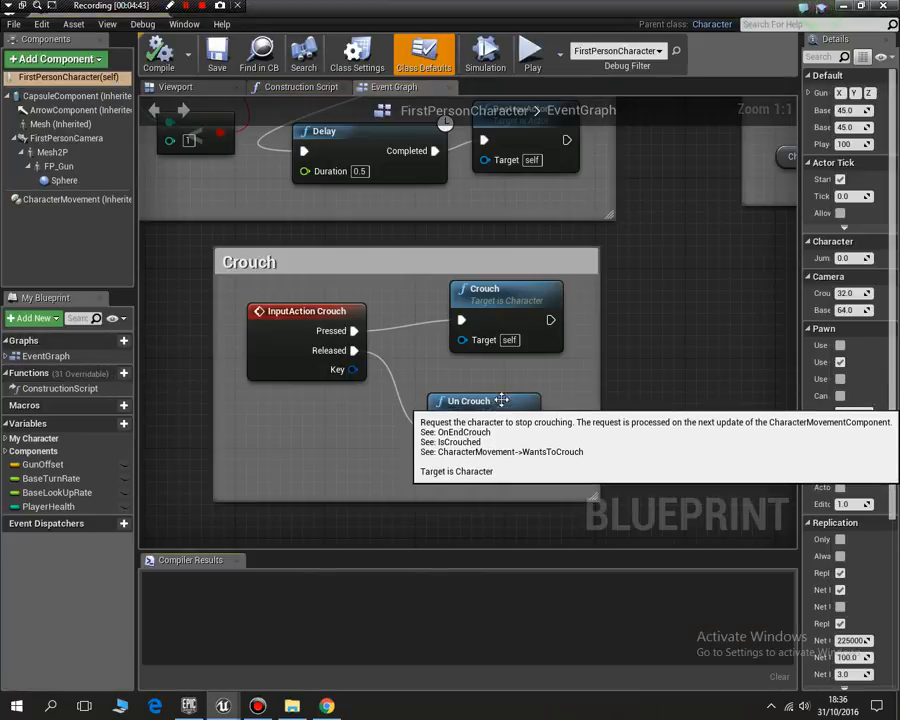
mouse_move(719, 411)
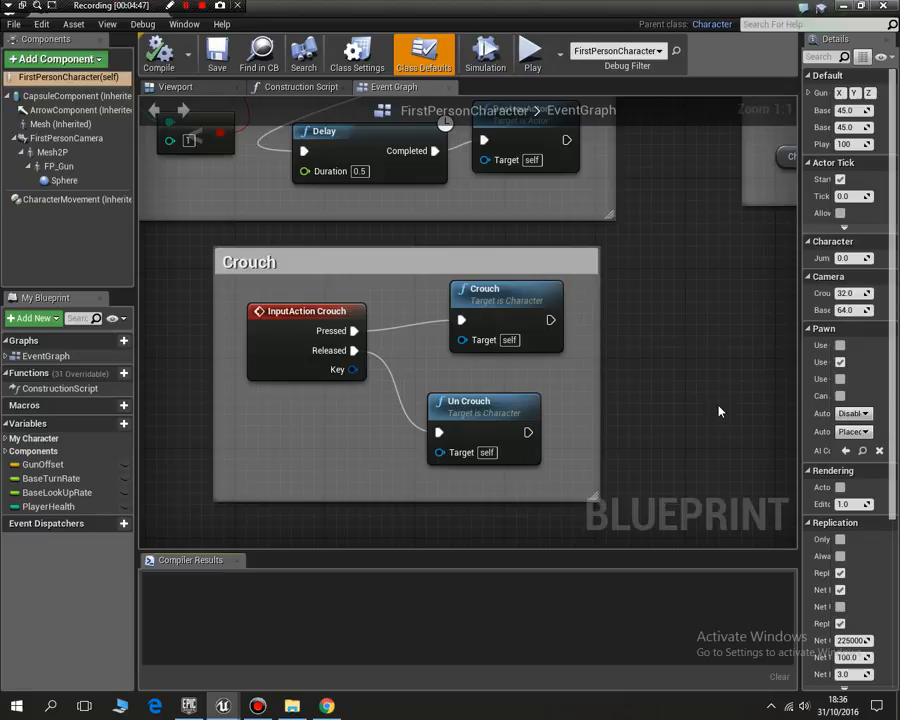
mouse_move(710, 400)
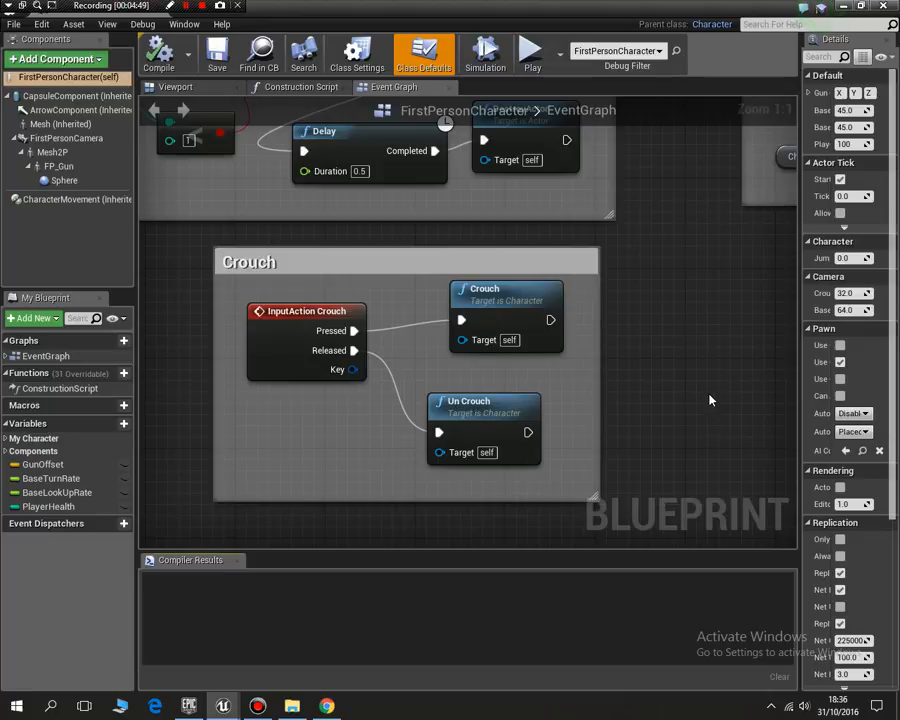